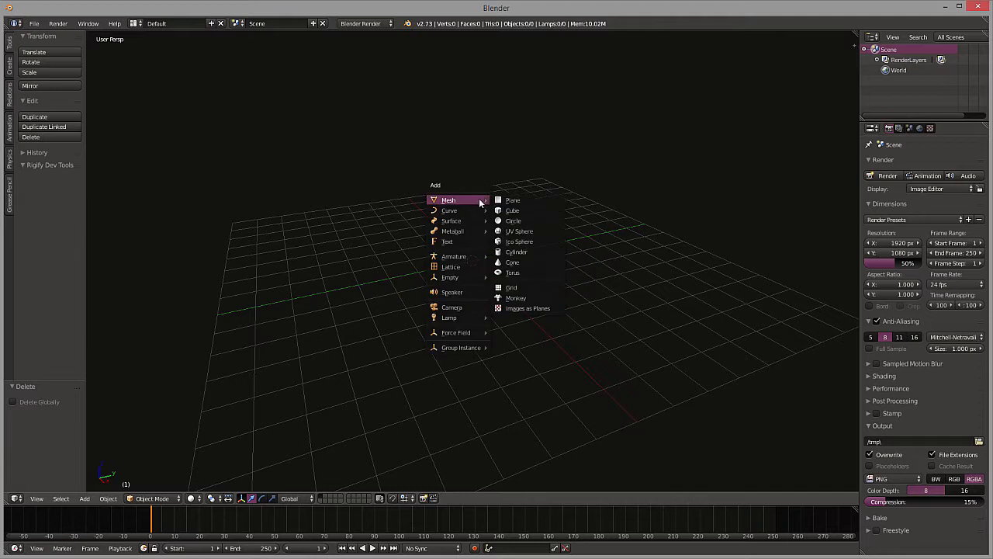
mouse_move(449, 210)
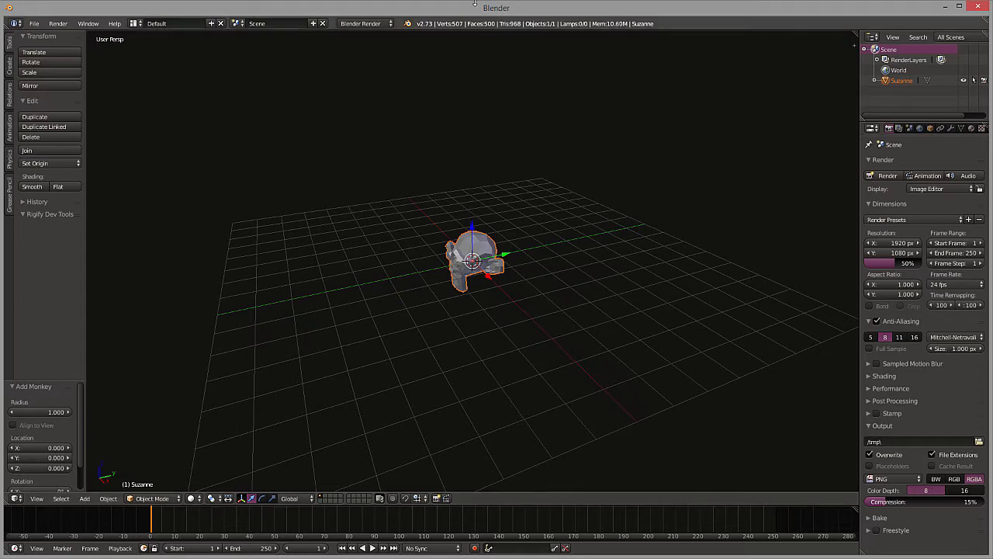
mouse_move(518, 314)
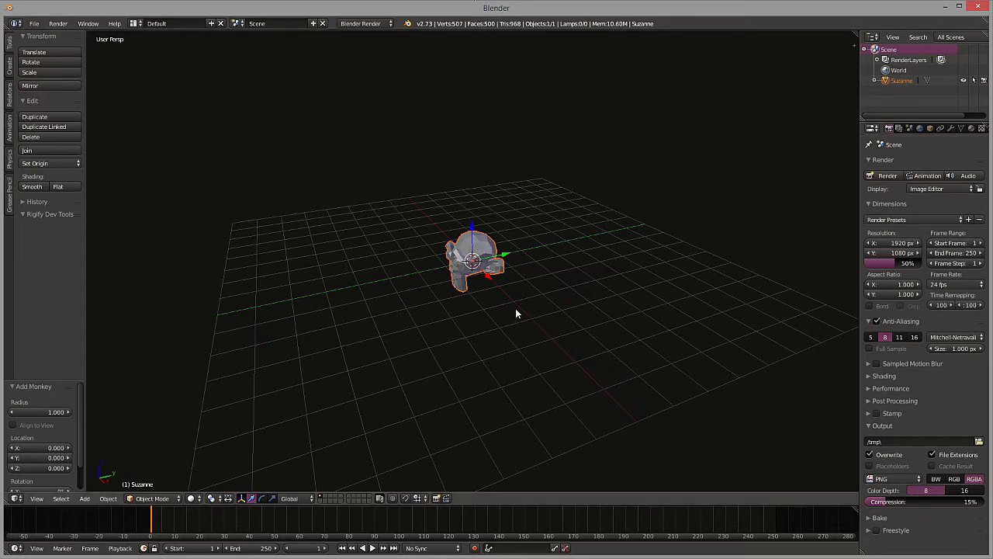
- View the newly added Suzanne monkey head from the front orthographic view
key(1)
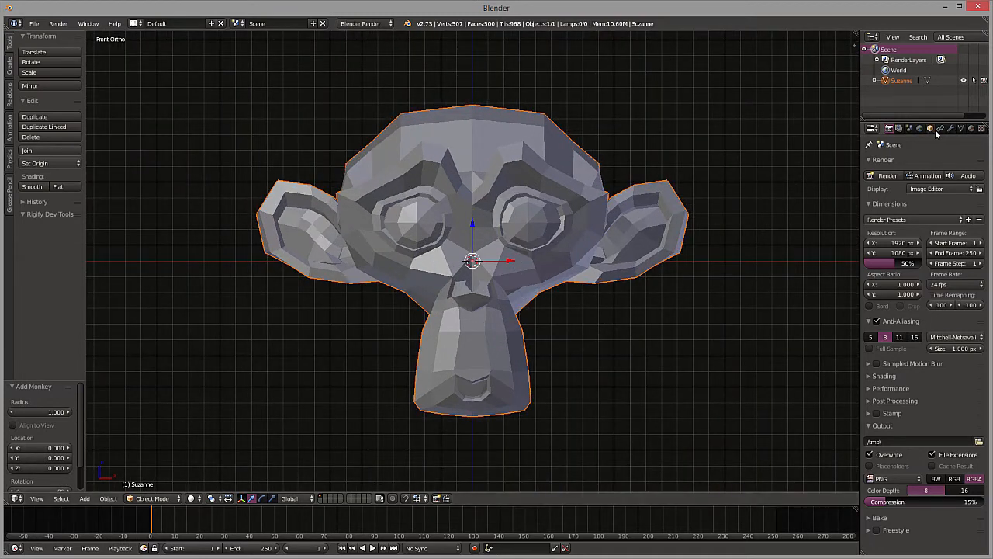
- Add Basis and Key 1 shape keys to Suzanne in the Object Data settings
click(930, 128)
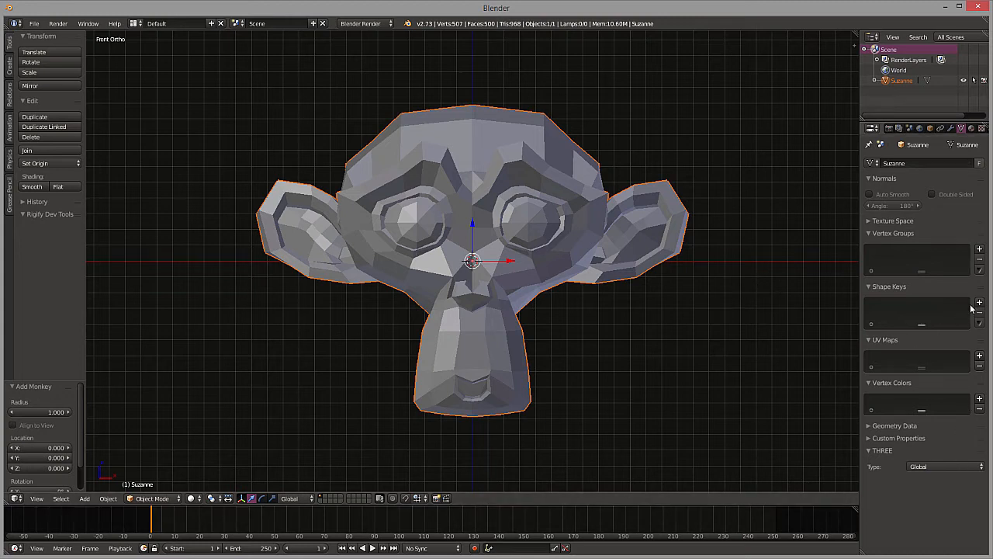
click(979, 301)
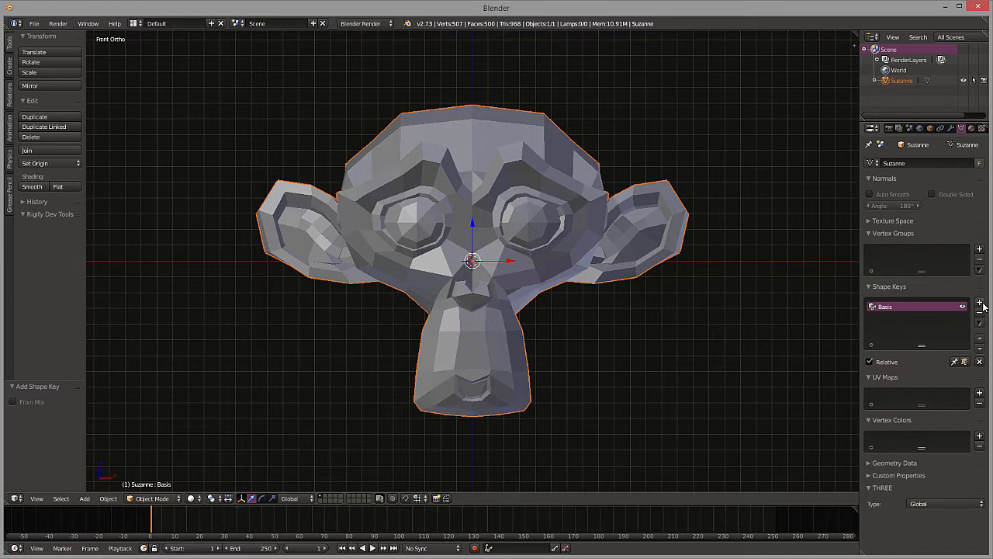
click(971, 301)
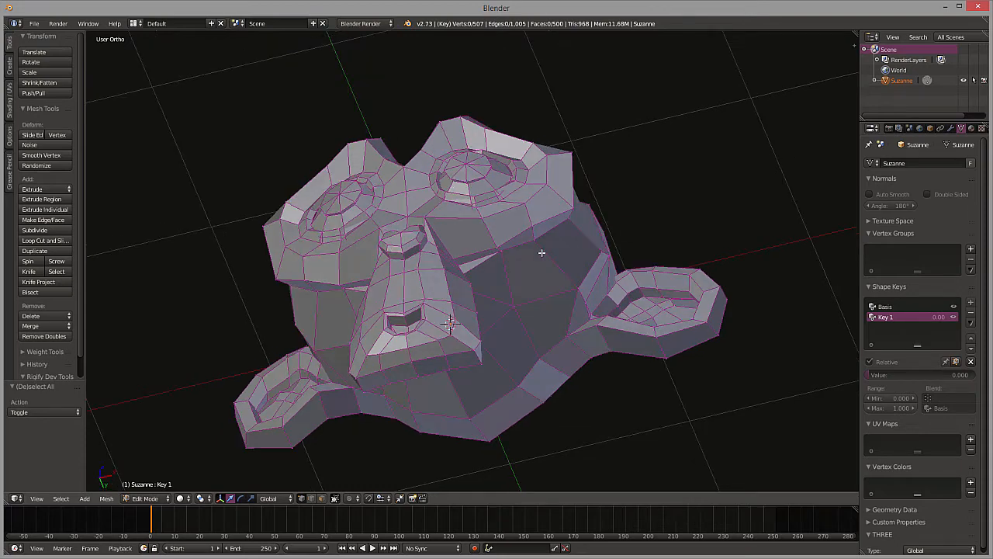
- Reshape a few mouth vertices on Key 1 in front view, then clear the selection
key(KP_1)
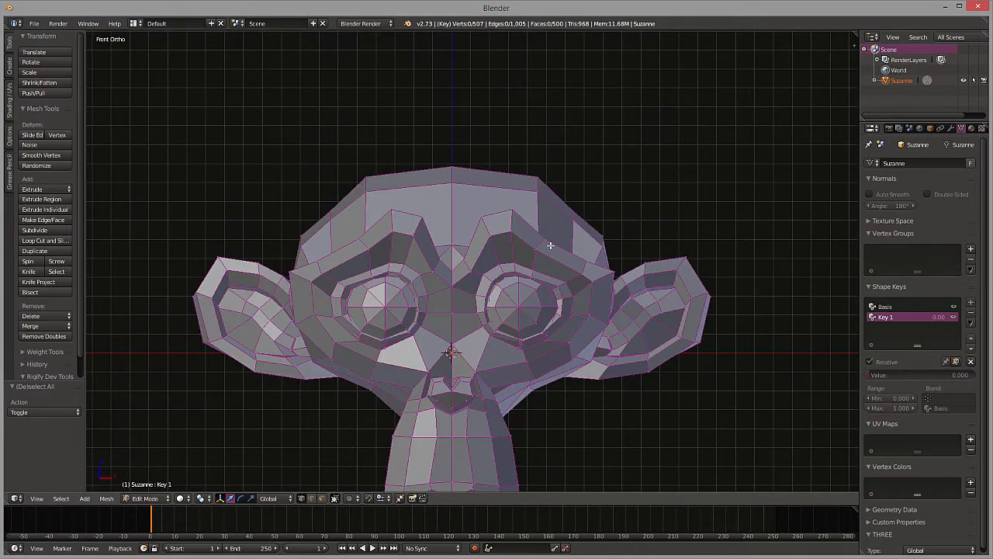
click(539, 245)
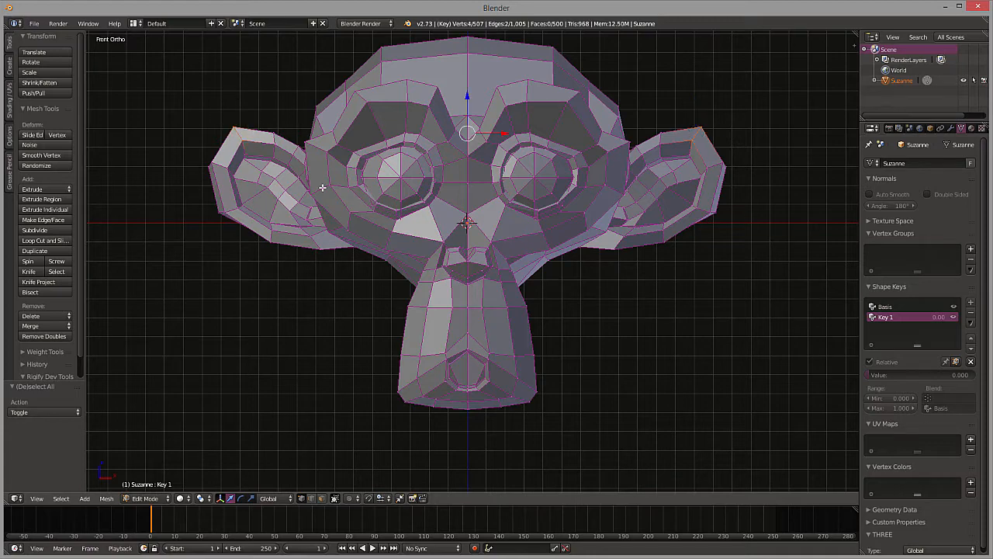
key(z)
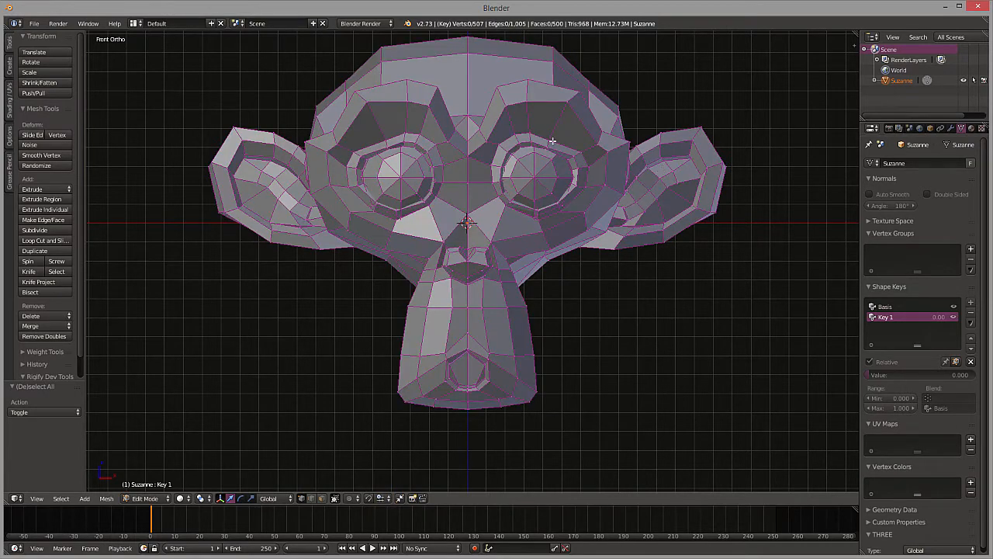
- Raise Suzanne's eyebrow vertices on Key 1 and set its value to 1.0
click(546, 145)
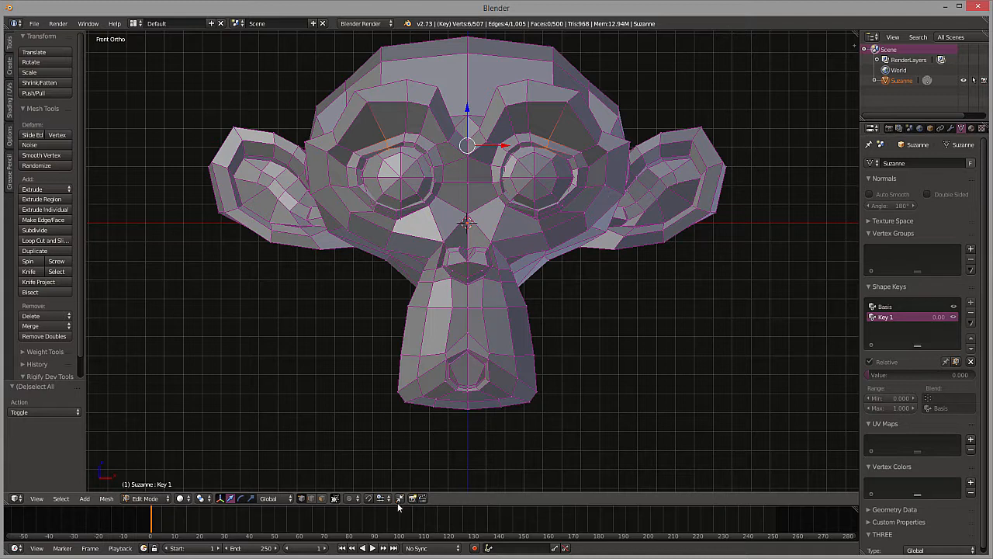
mouse_move(346, 506)
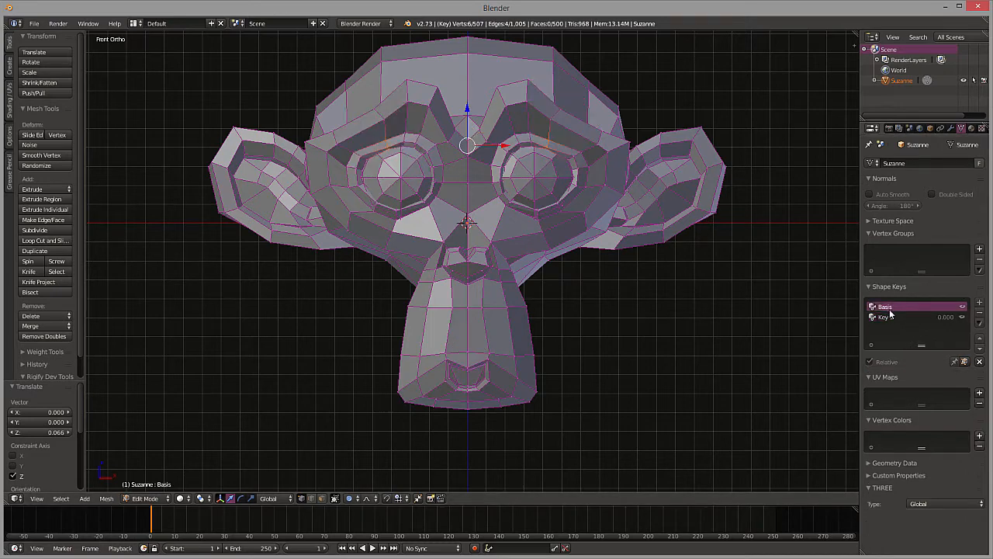
click(900, 317)
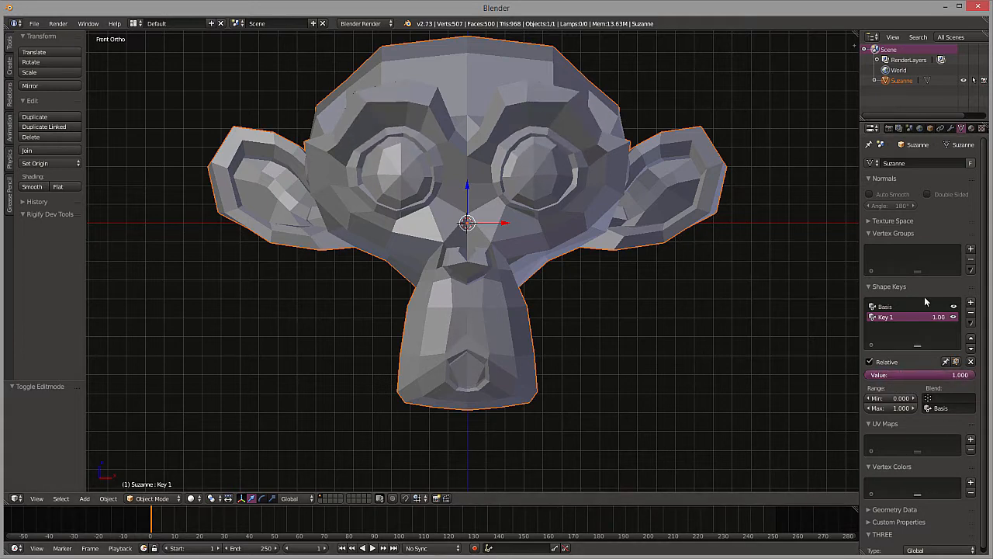
- Add Key 2, shift a few nose vertices in edit mode, then add Key 3
click(885, 305)
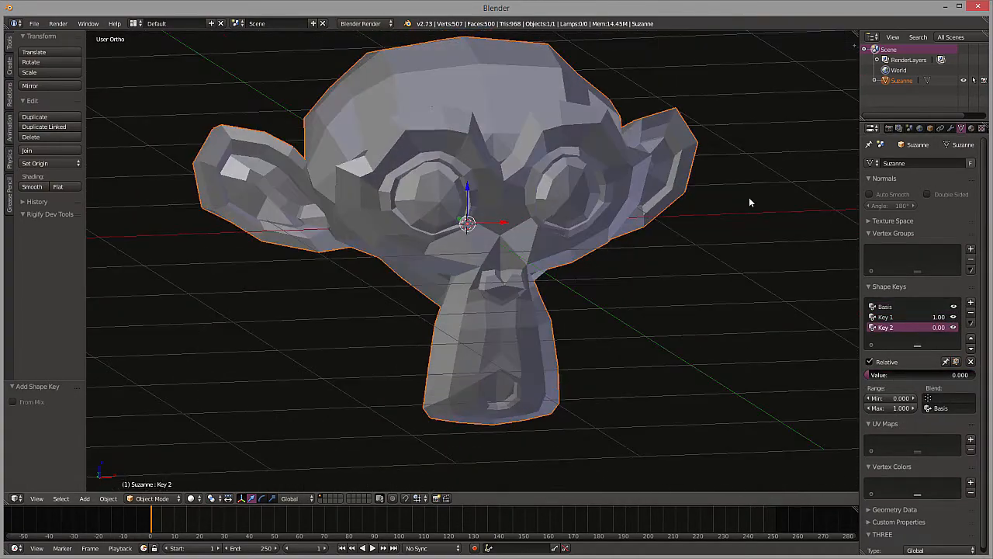
key(Tab)
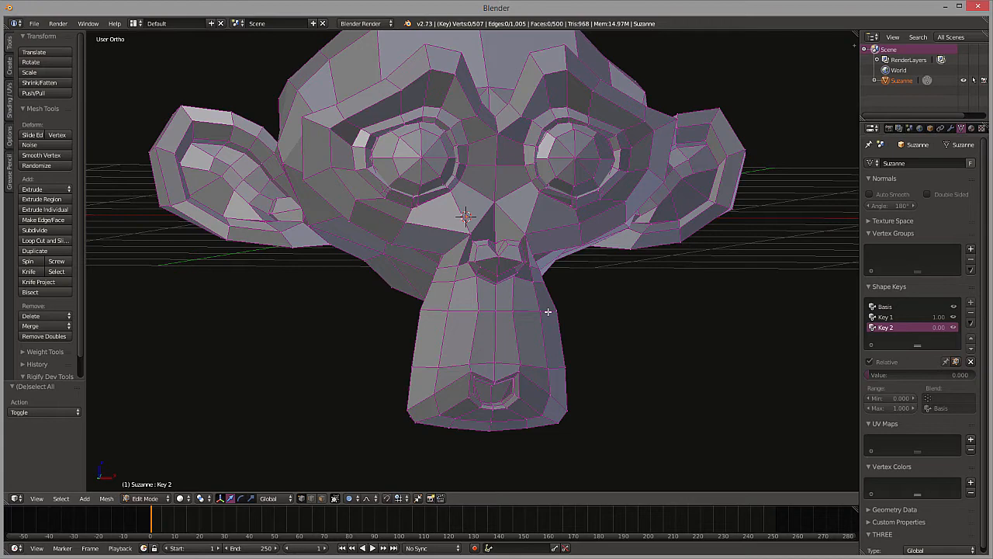
mouse_move(516, 270)
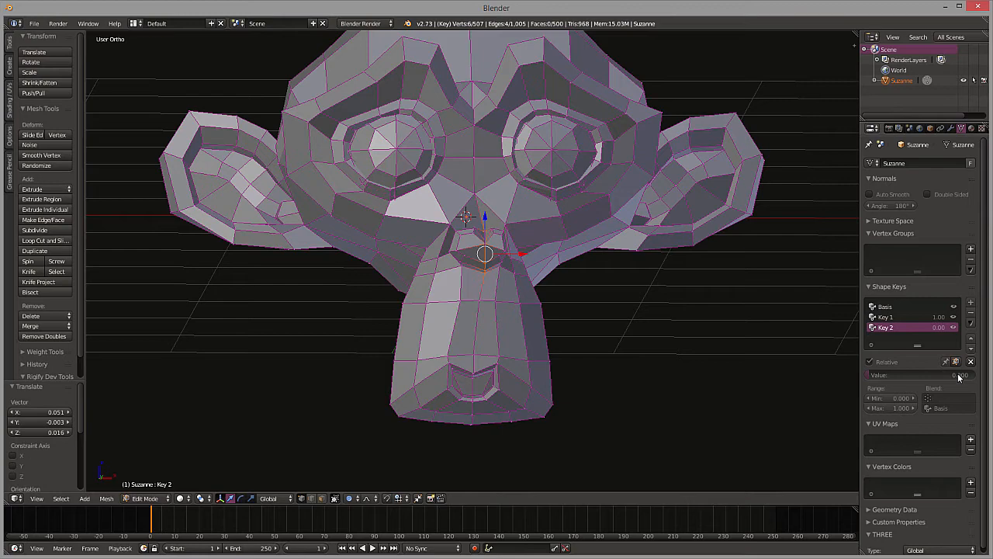
click(885, 306)
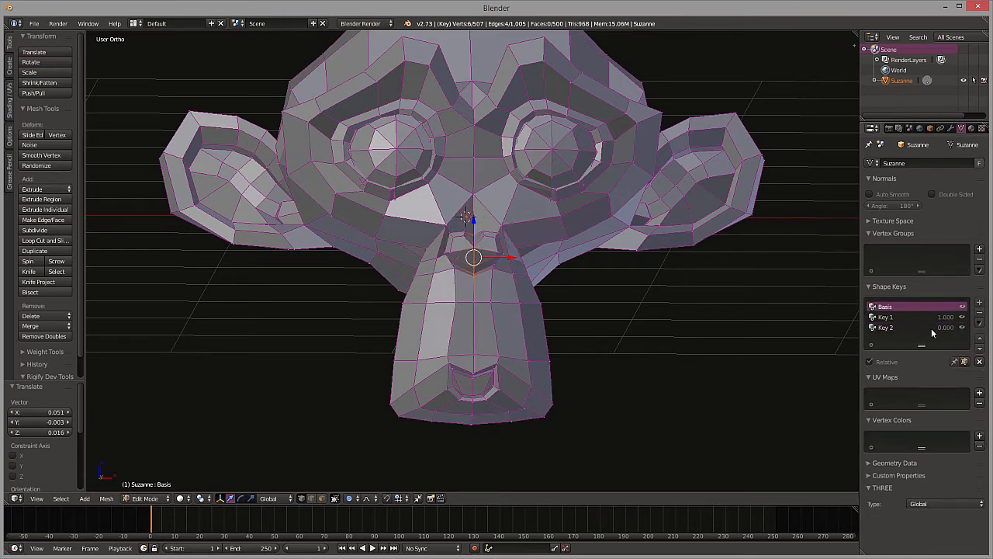
mouse_move(935, 334)
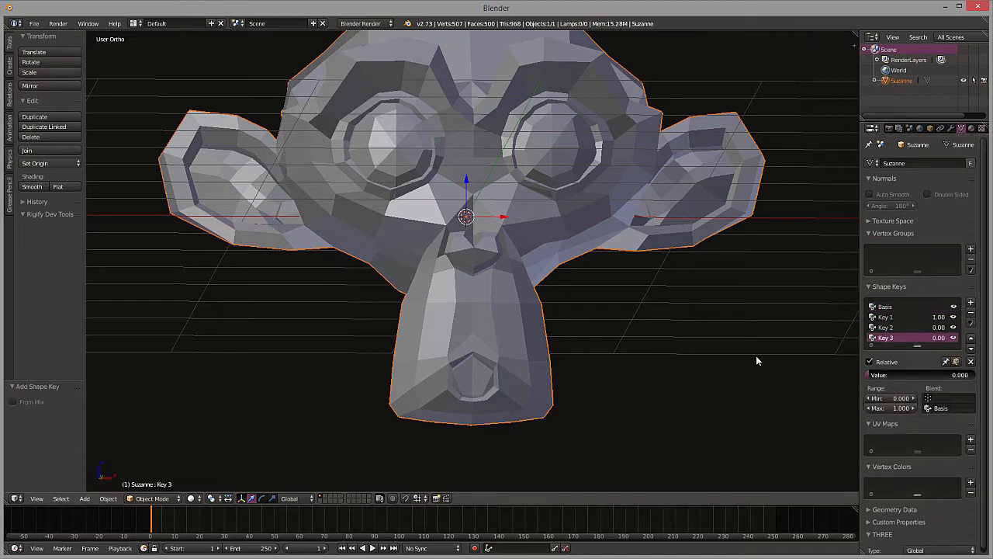
- Edit Key 3, nudging the nose vertices along negative X
key(Tab)
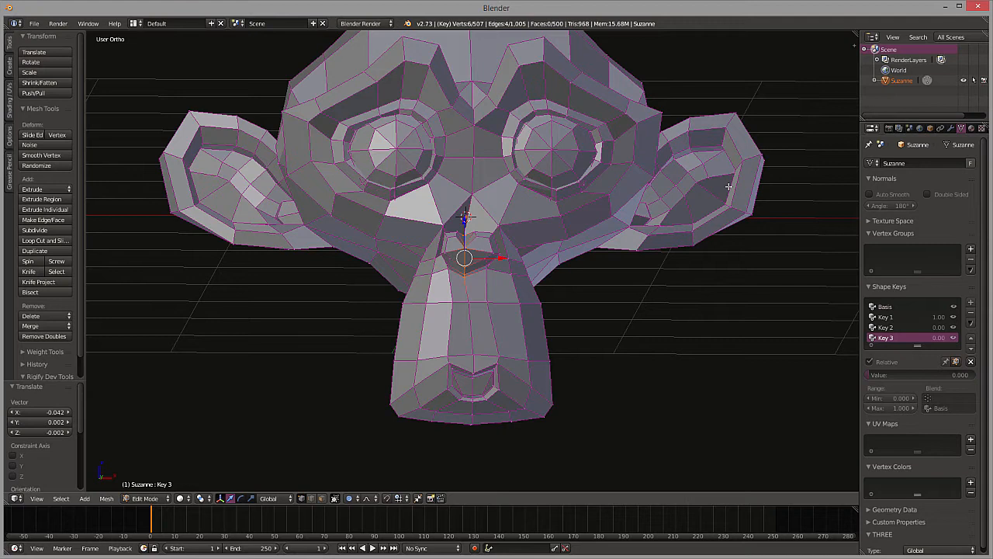
mouse_move(727, 186)
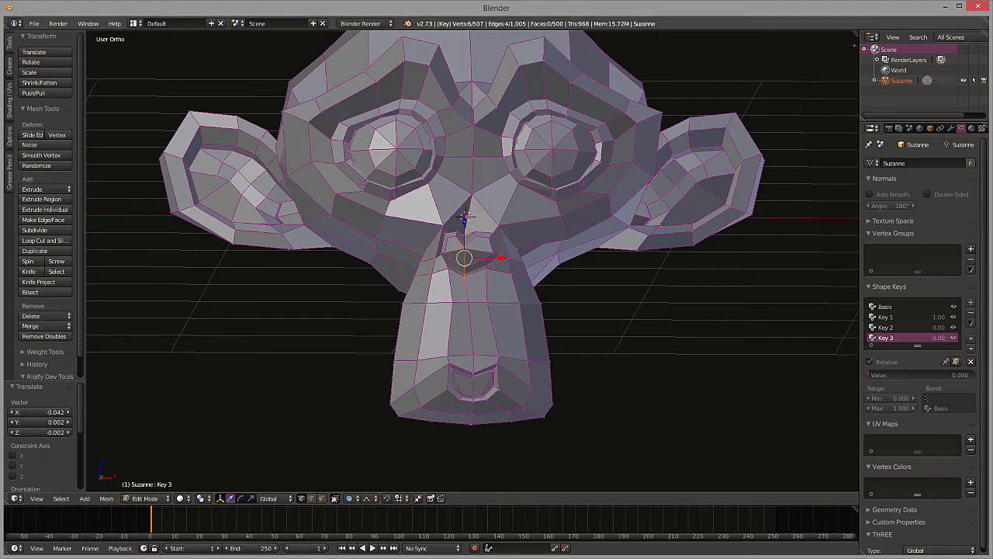
- Review the shape keys and set Key 1's value back to zero
click(885, 326)
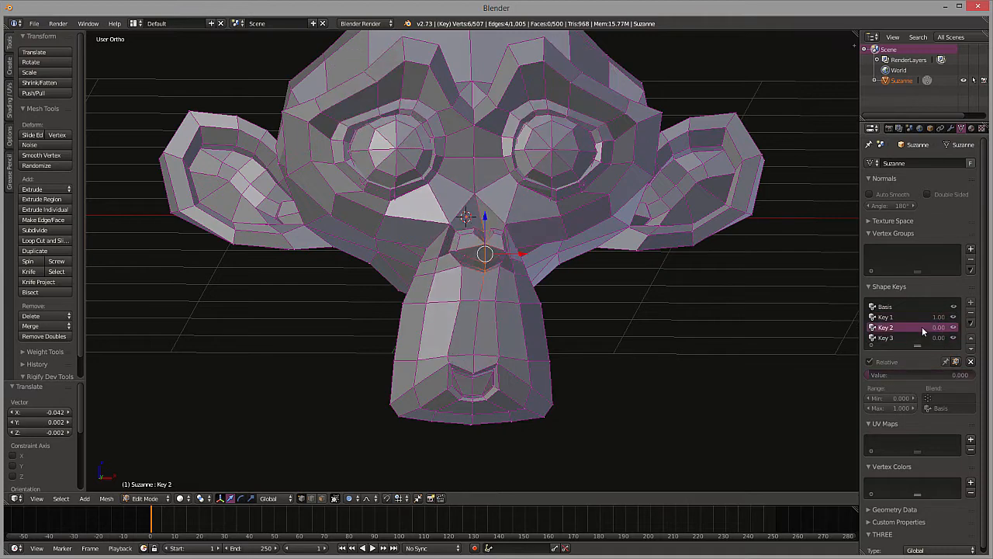
click(885, 307)
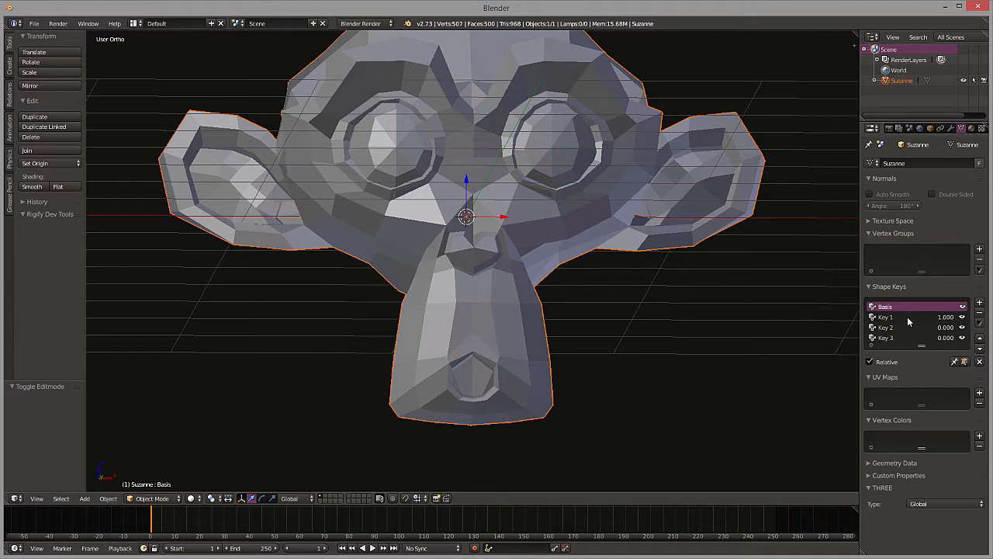
click(885, 316)
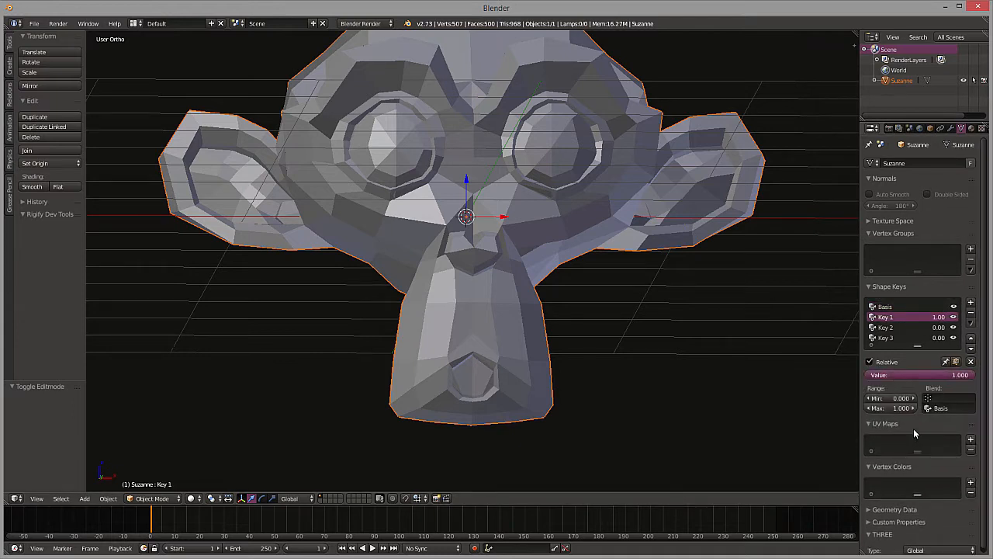
drag(955, 375, 861, 375)
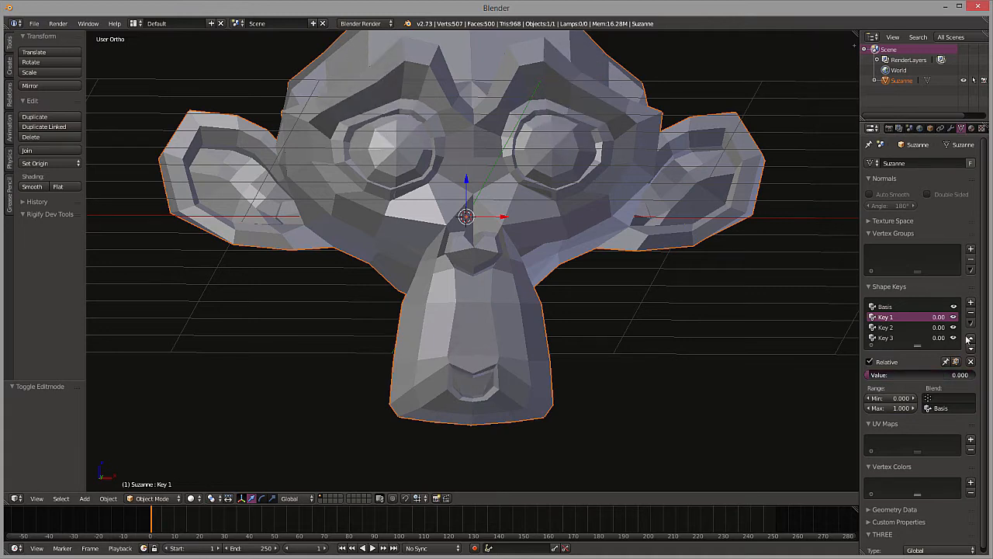
- Preview Key 2 at full strength 1.0, then return it to zero
click(886, 326)
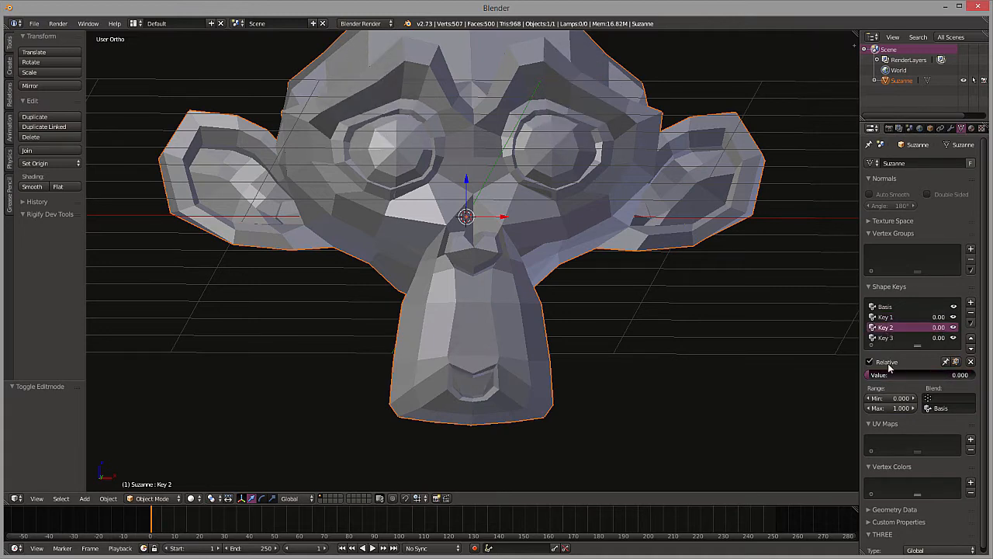
drag(892, 374, 962, 375)
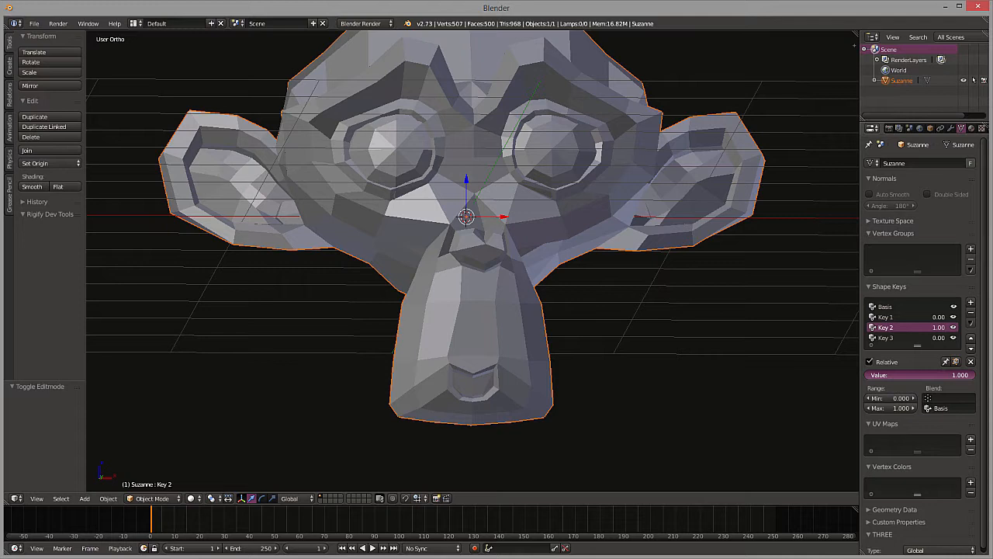
click(900, 337)
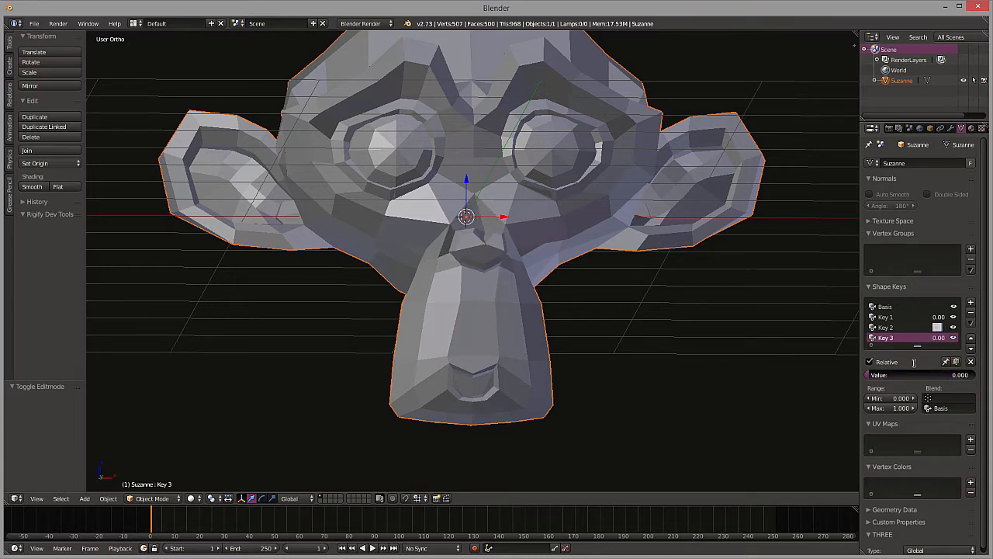
click(885, 327)
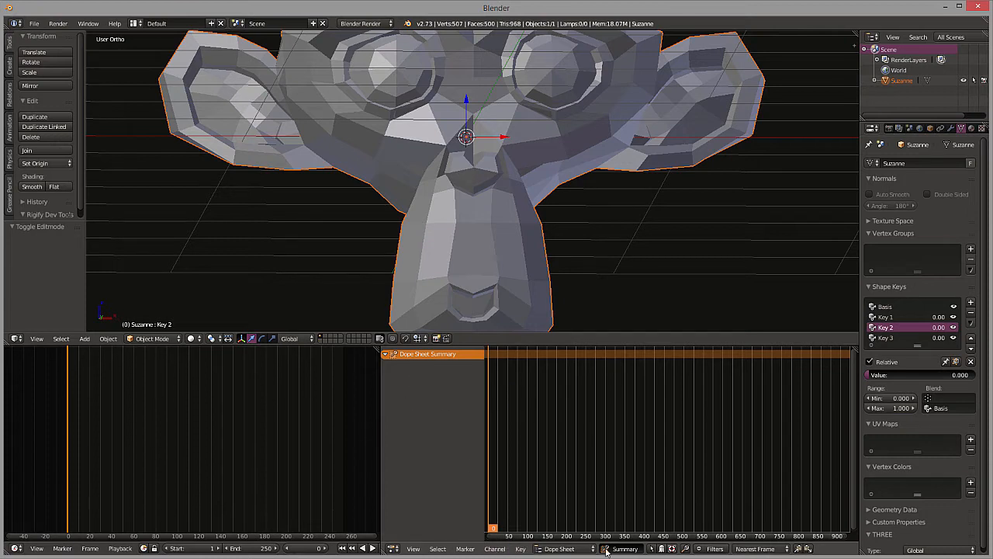
- Switch the Dope Sheet to Shape Key Editor mode listing Key 1, Key 2 and Key 3
click(560, 548)
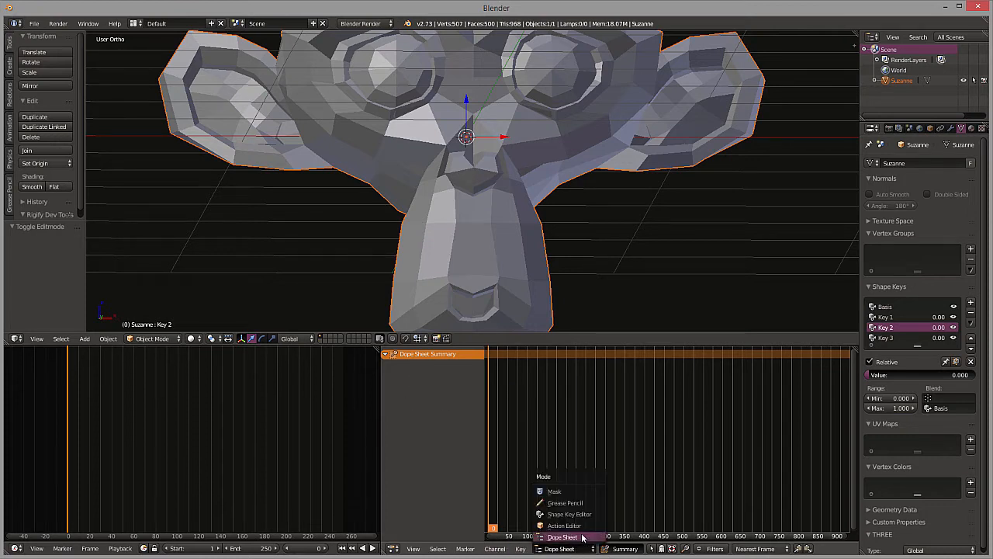
click(569, 513)
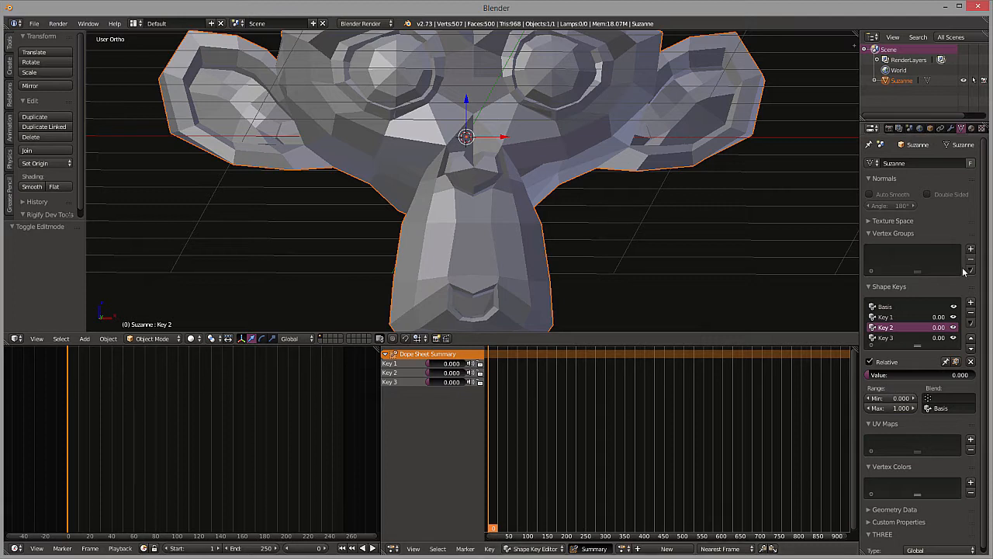
mouse_move(542, 365)
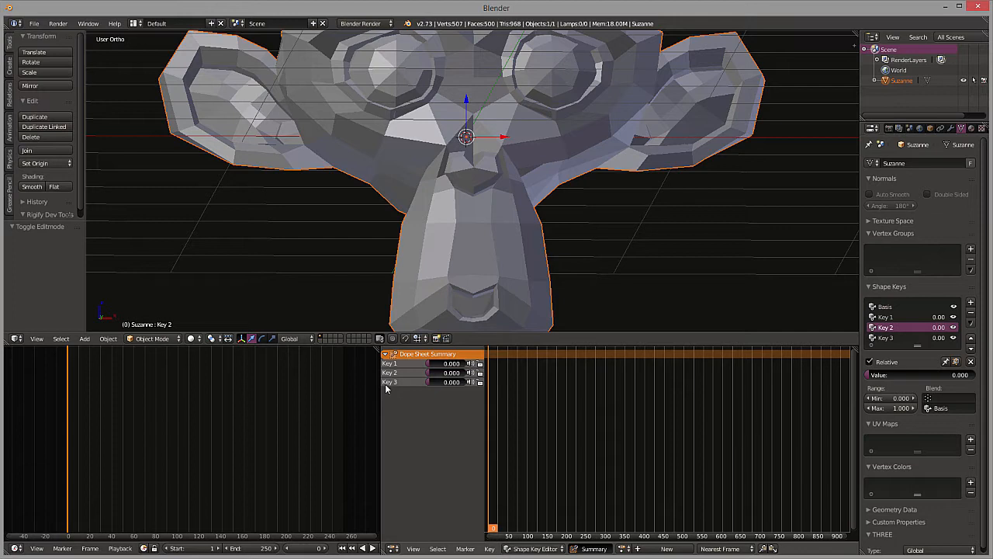
mouse_move(73, 439)
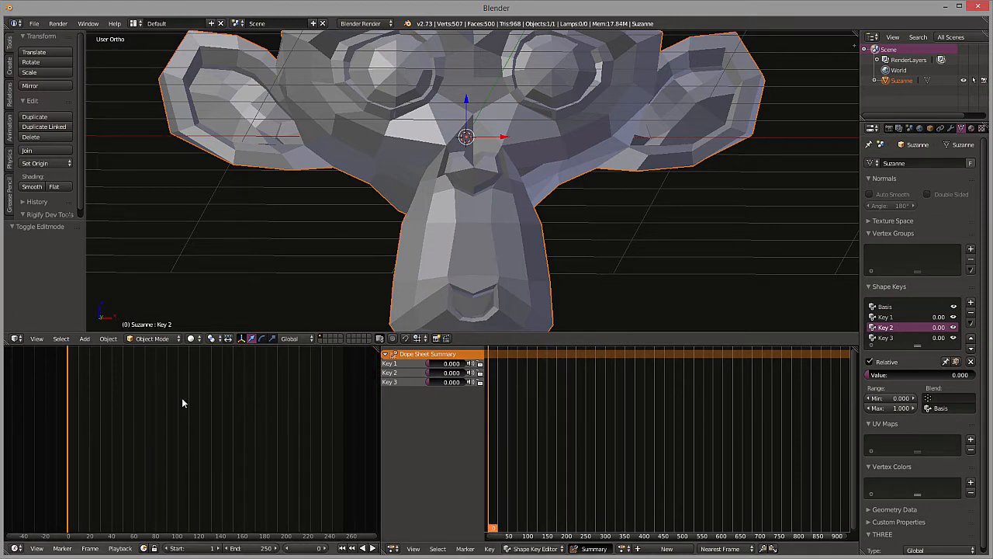
mouse_move(938, 295)
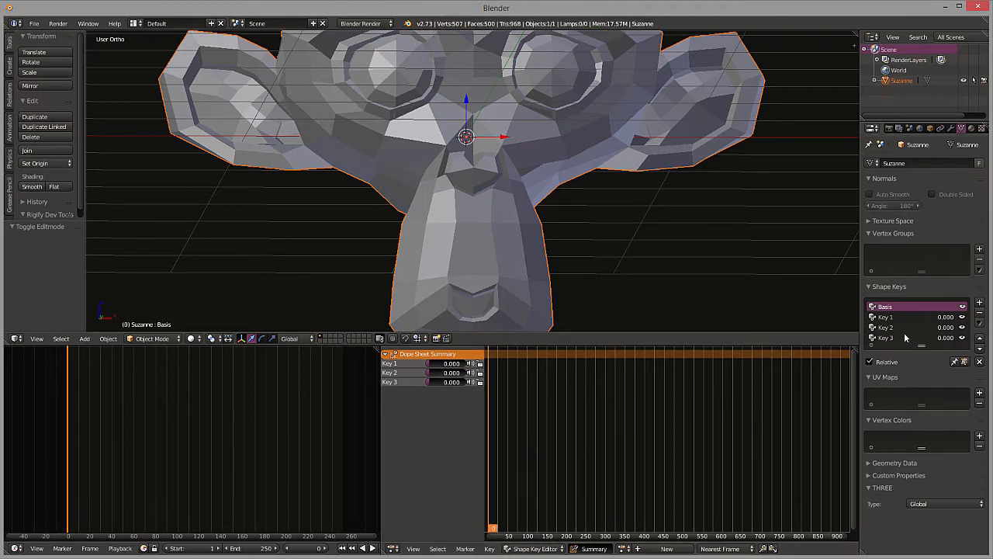
- Insert a keyframe for all three shape key channels at the start frame
click(885, 317)
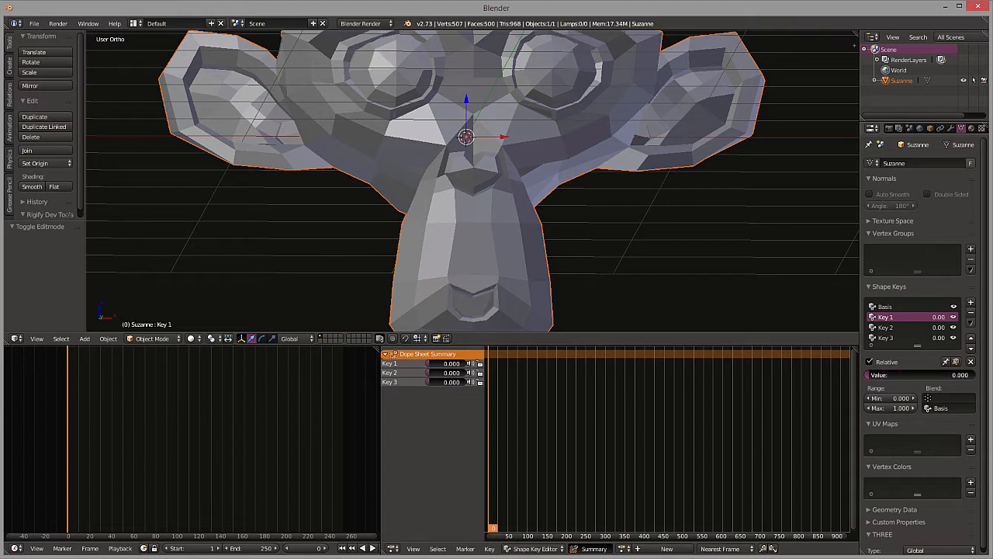
mouse_move(847, 474)
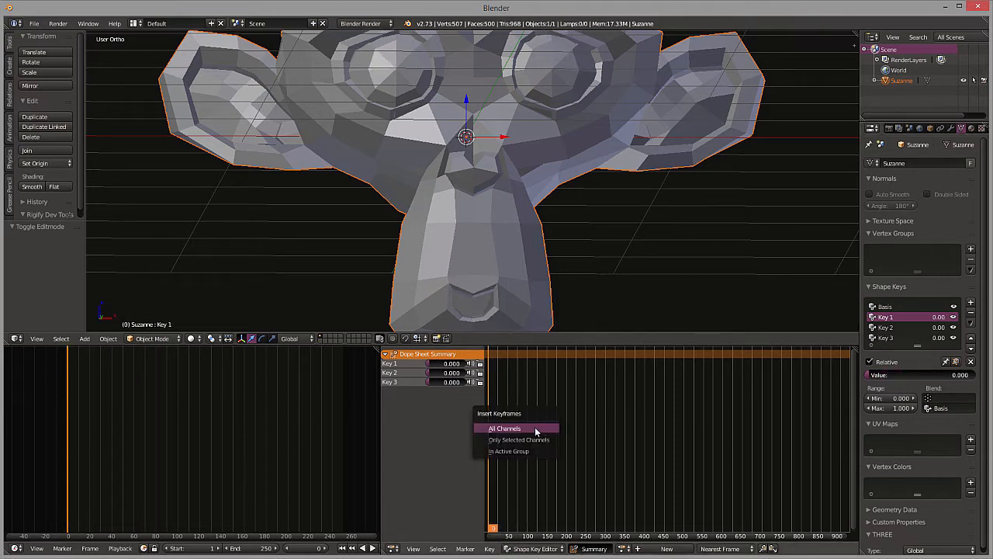
click(505, 428)
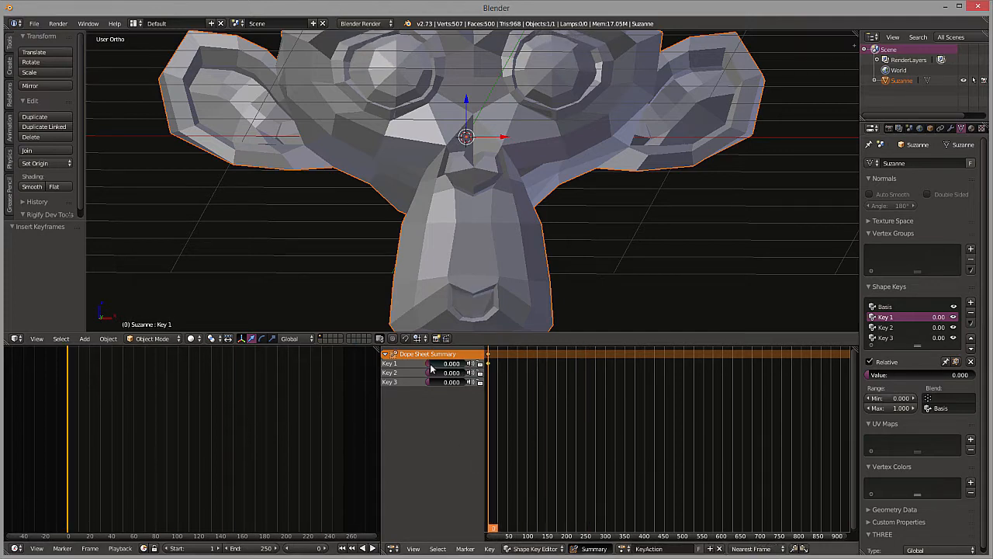
mouse_move(87, 395)
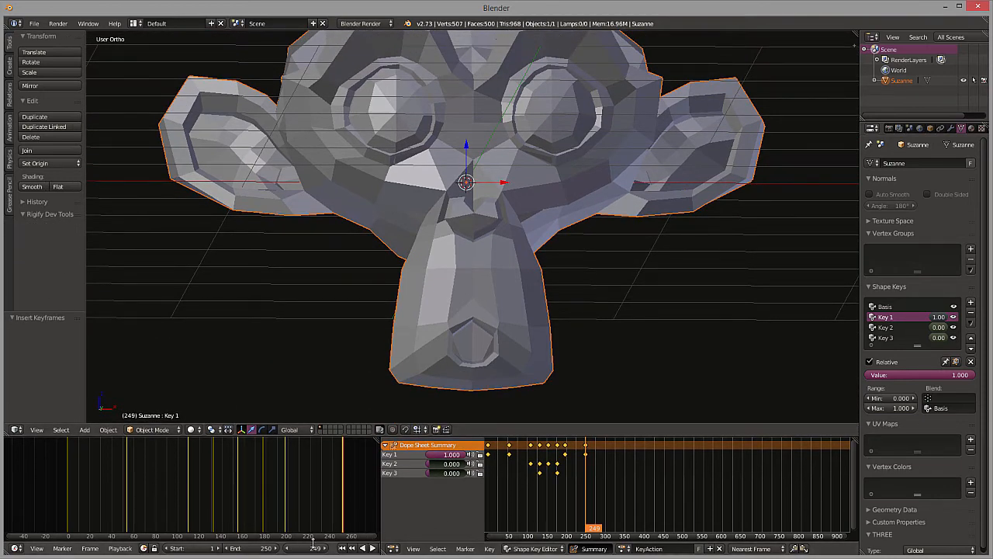
- Rewind to the first frame and play the shape key animation
click(341, 548)
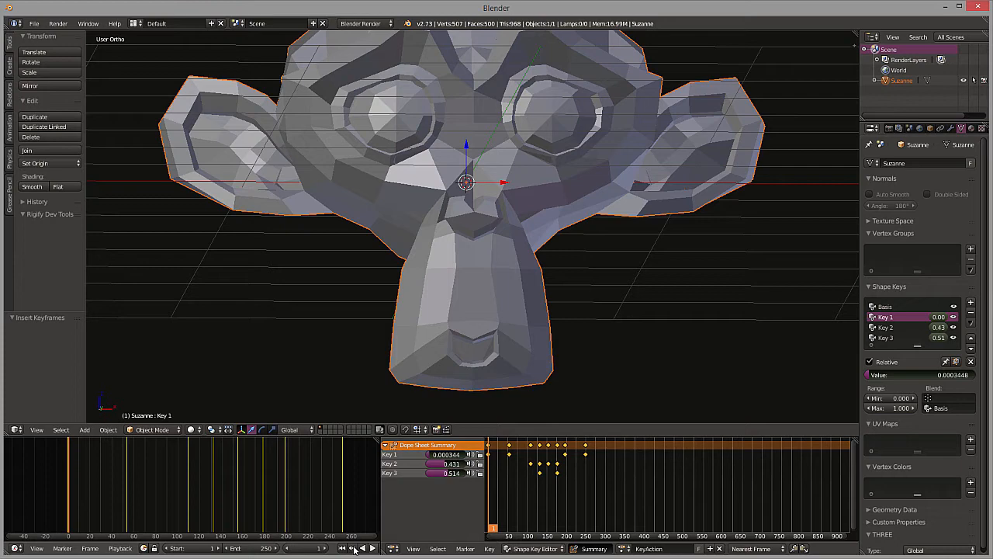
click(352, 548)
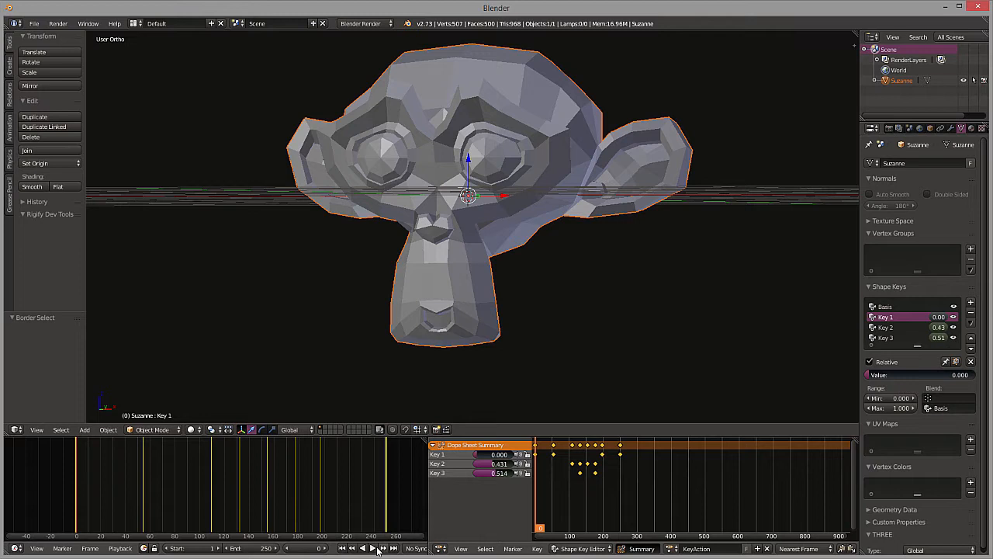
- Jump the shape key animation to its last frame, 250, where all keys read zero
click(367, 548)
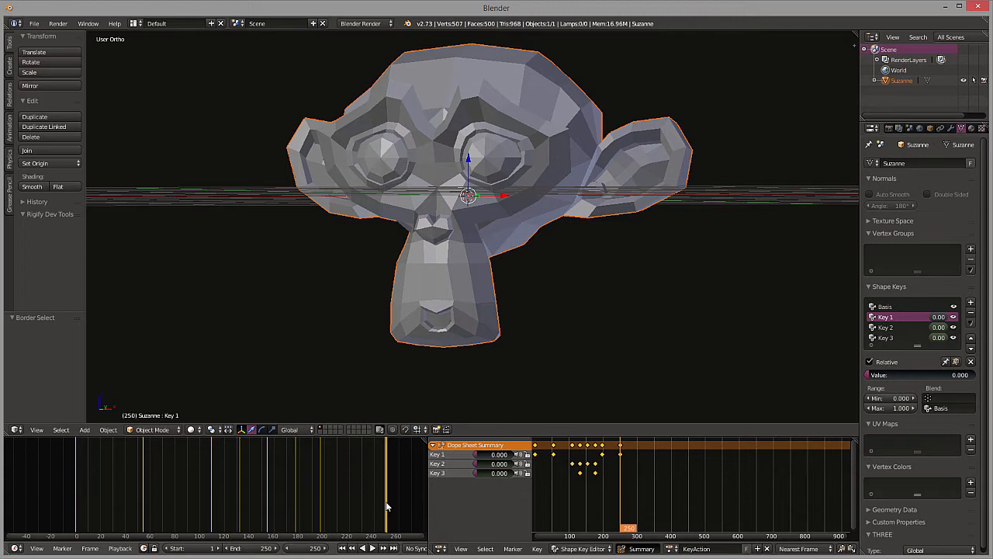
mouse_move(623, 456)
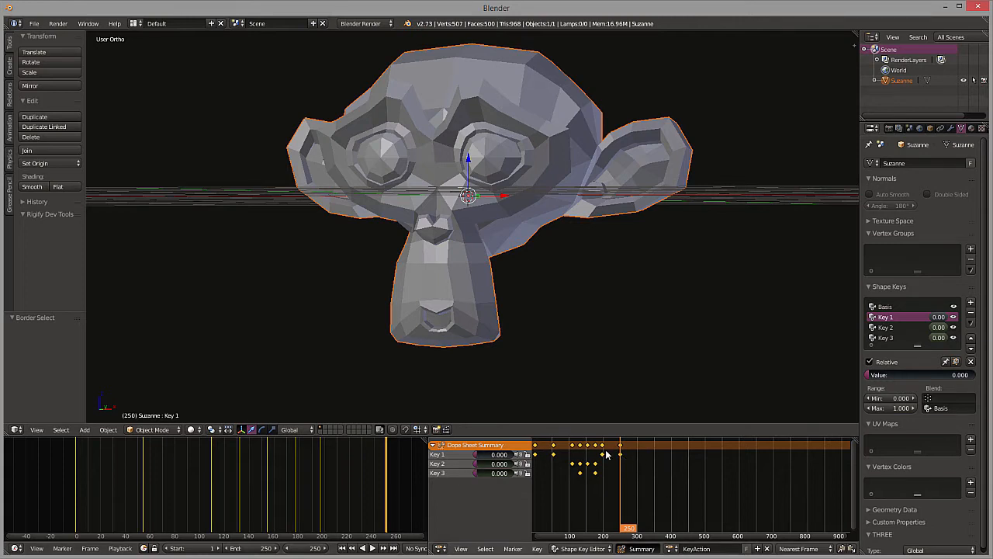
- Keyframe all shape key channels at frame 250 with every key at zero
click(607, 455)
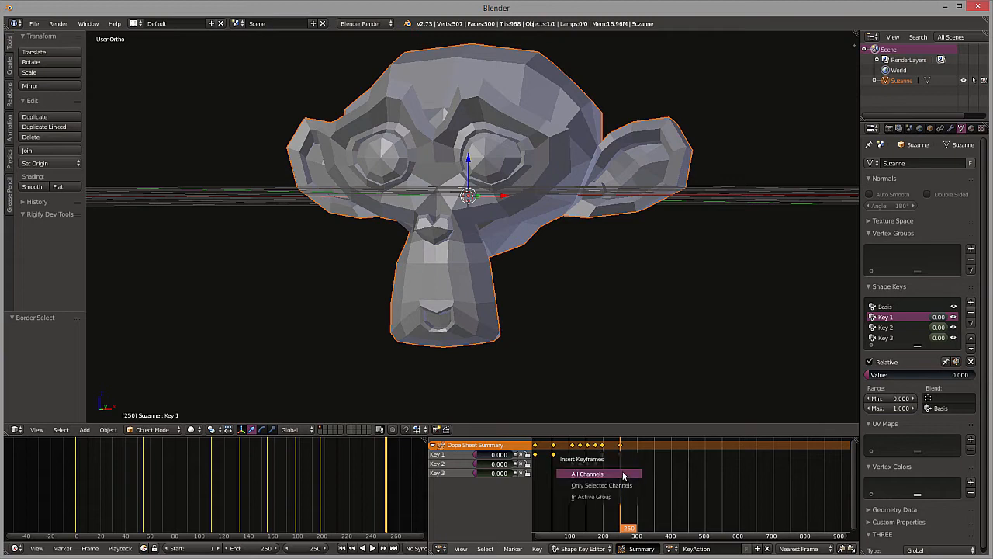
click(587, 473)
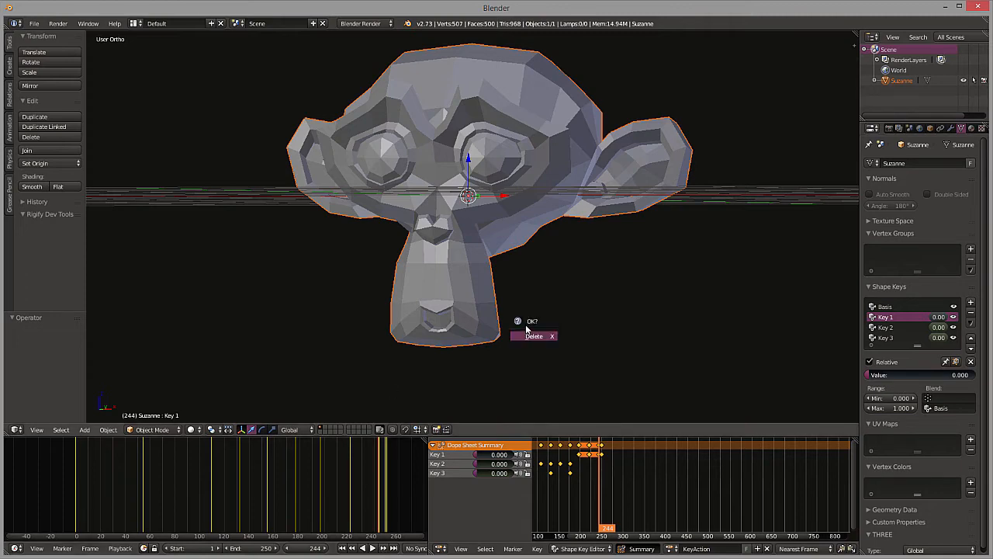
- Confirm deleting the selected late keyframes before frame 250
click(534, 336)
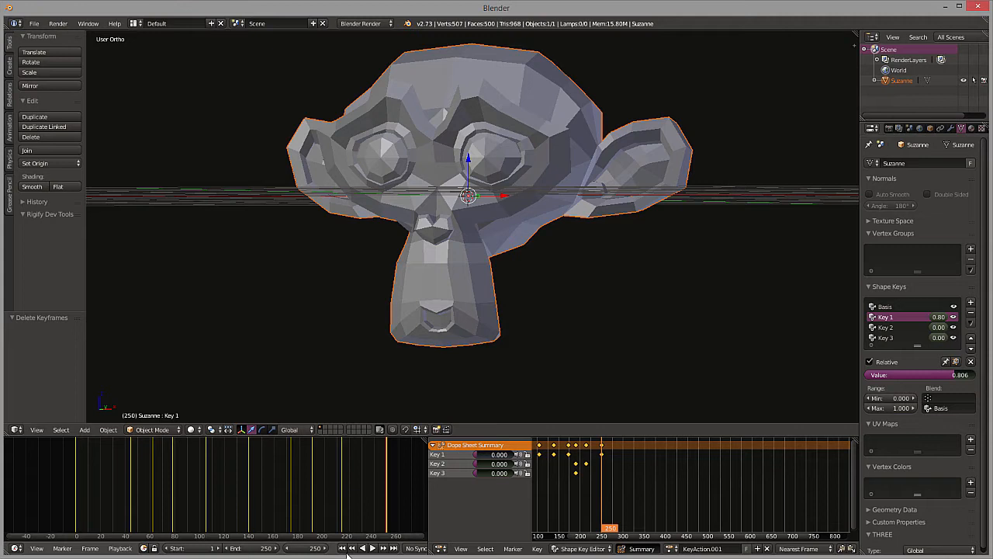
- Rewind to the first frame and play back the edited shape key animation
click(366, 547)
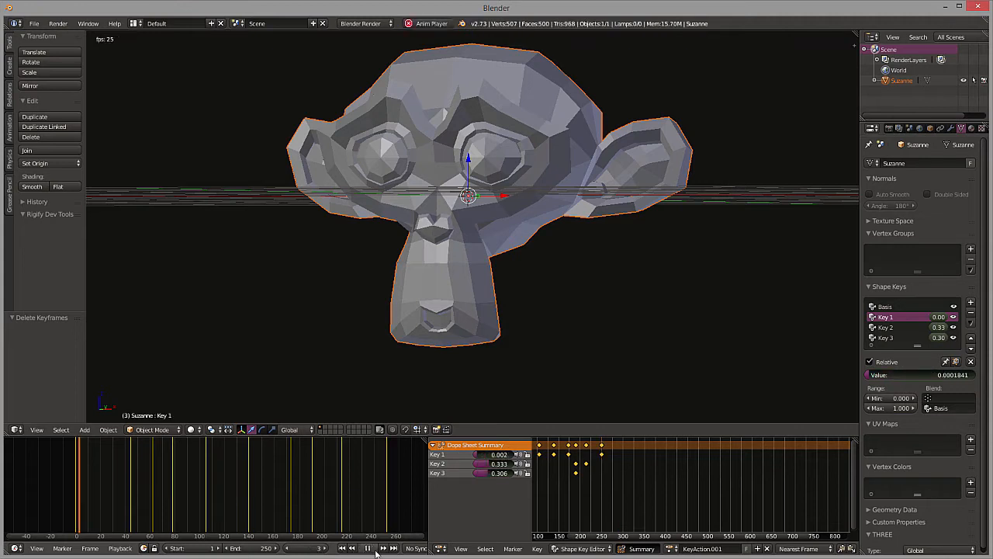
click(367, 548)
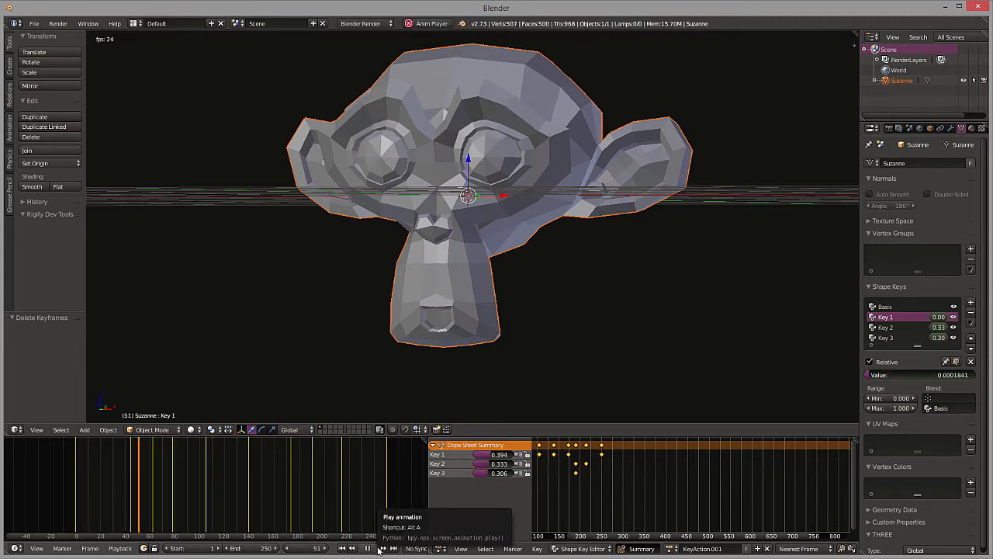
click(367, 548)
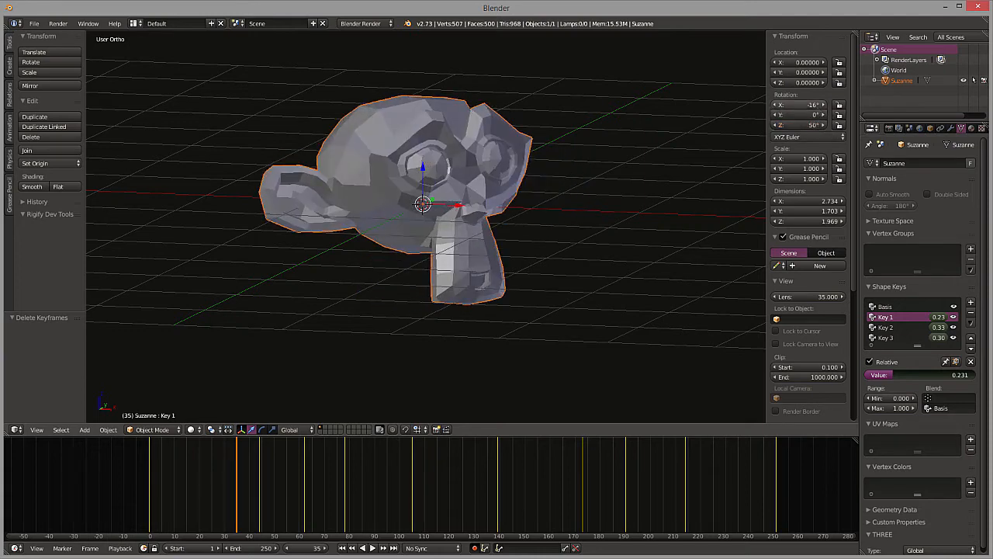
- Merge the shape key editor pane back into the timeline below the viewport
click(324, 457)
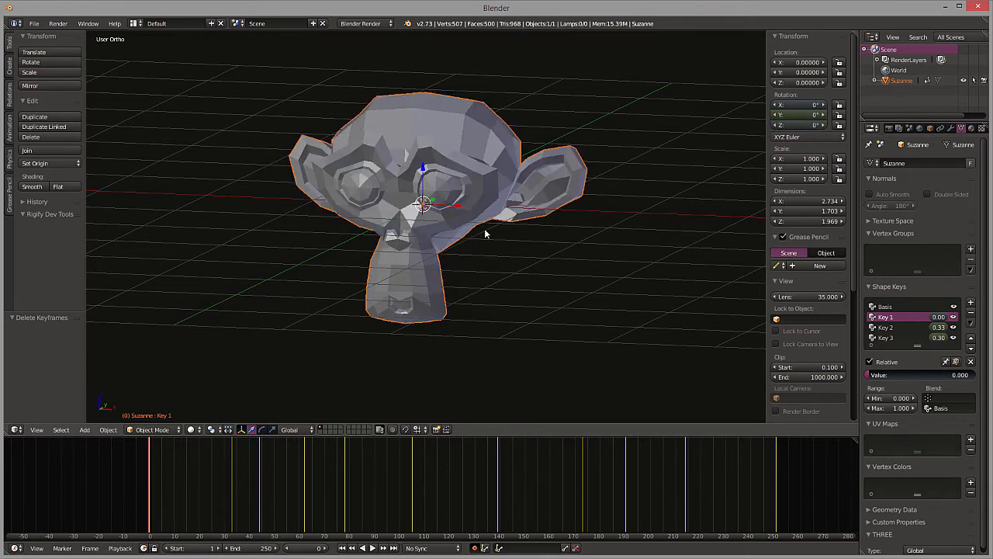
- Keyframe Suzanne's transform at the start frame, then scrub ahead to check the morph
key(i)
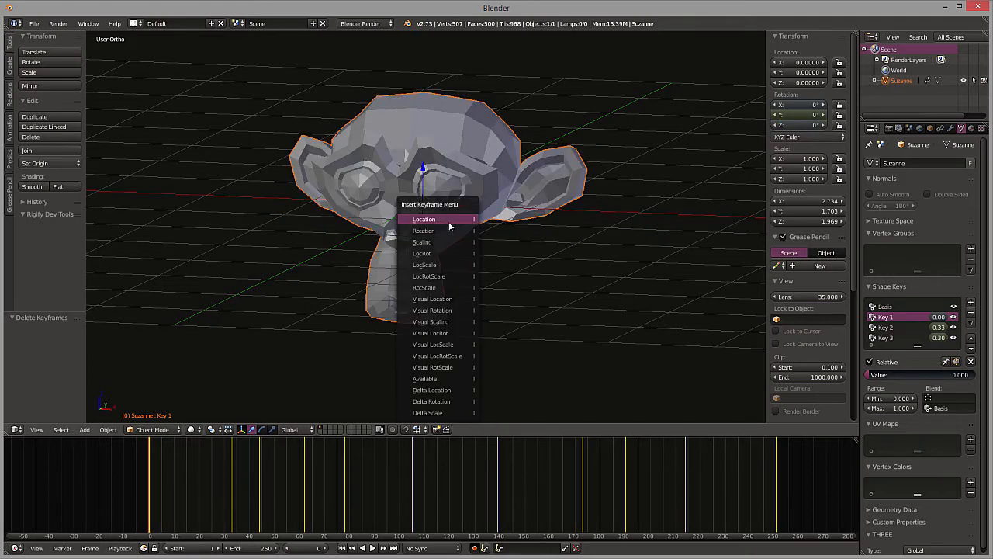
click(423, 218)
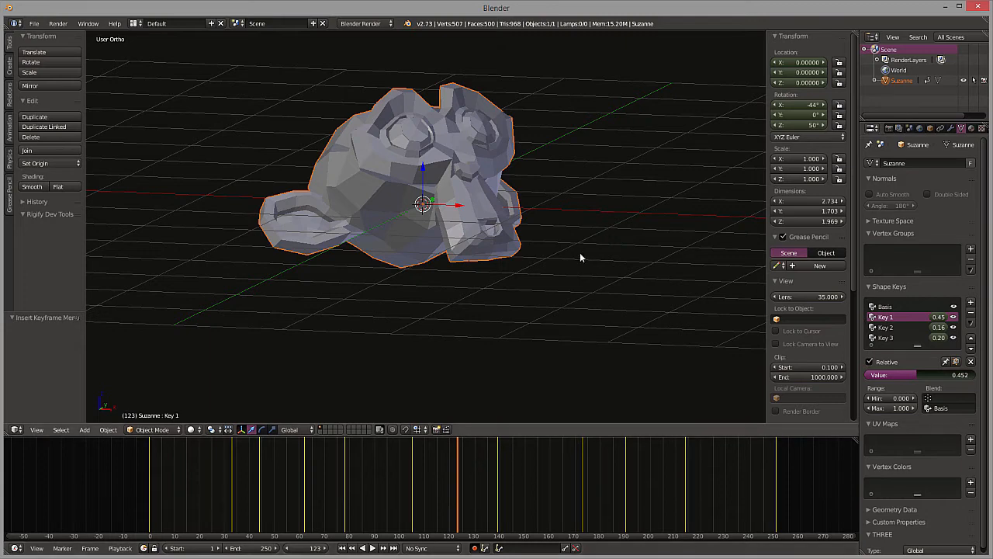
mouse_move(813, 114)
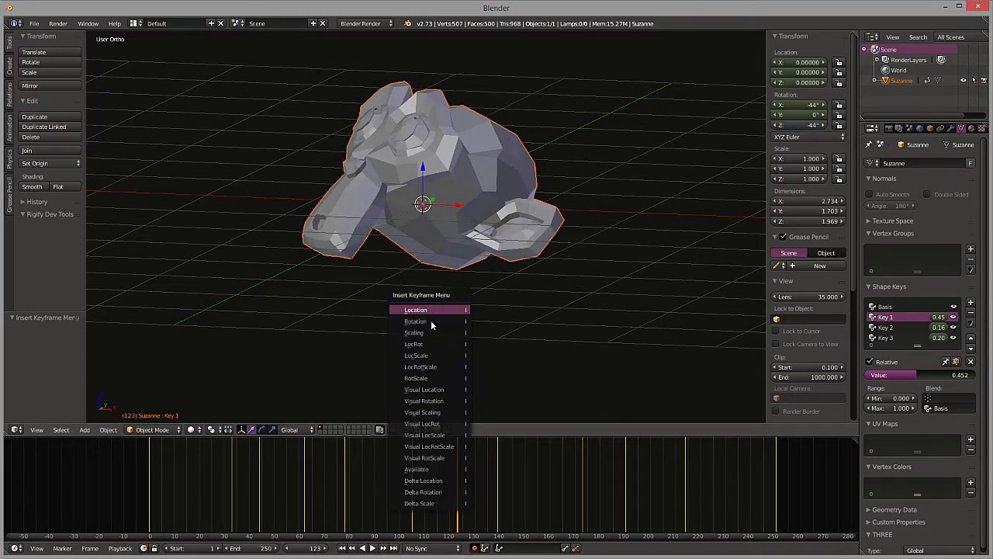
click(415, 309)
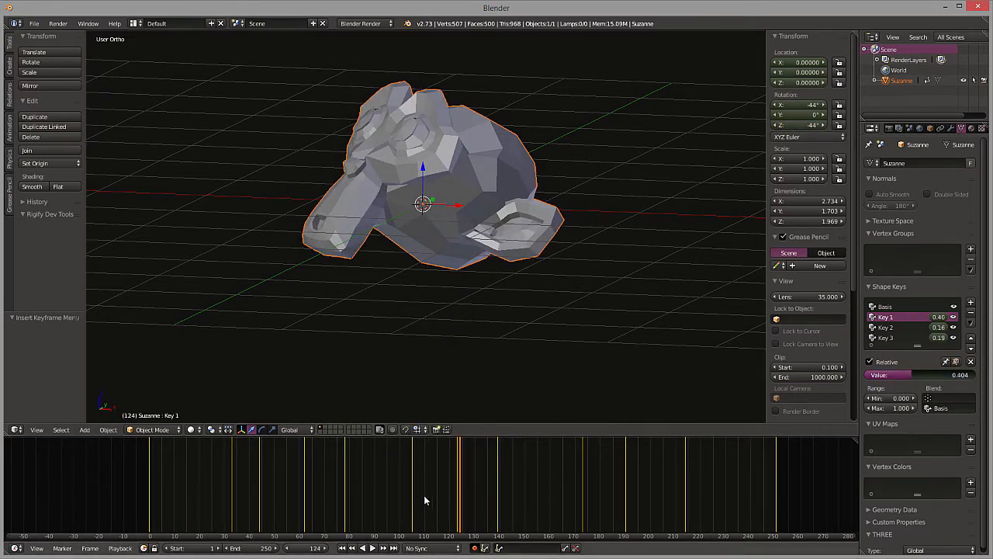
click(538, 481)
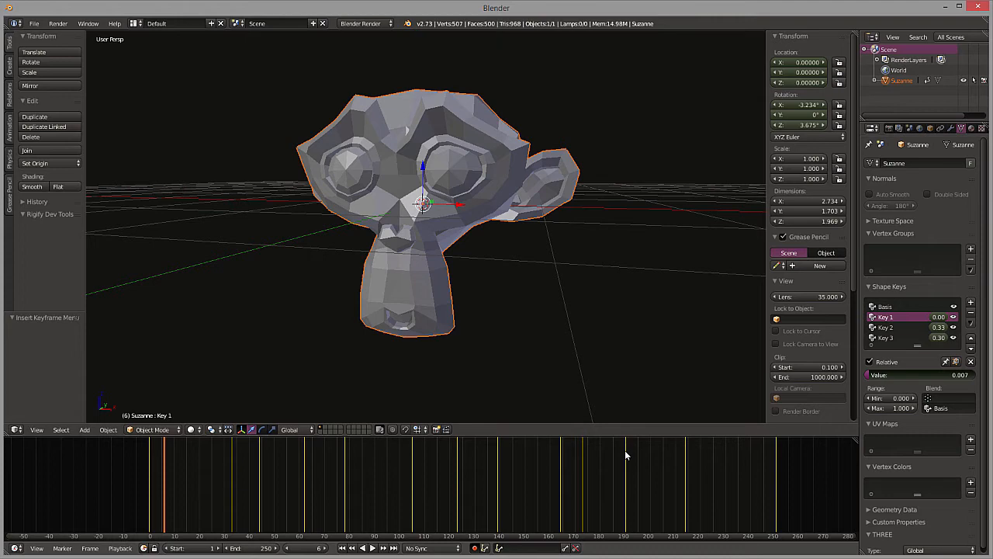
- Return the animation to frame 0, where Suzanne sits unrotated with Key 1 at zero
click(371, 548)
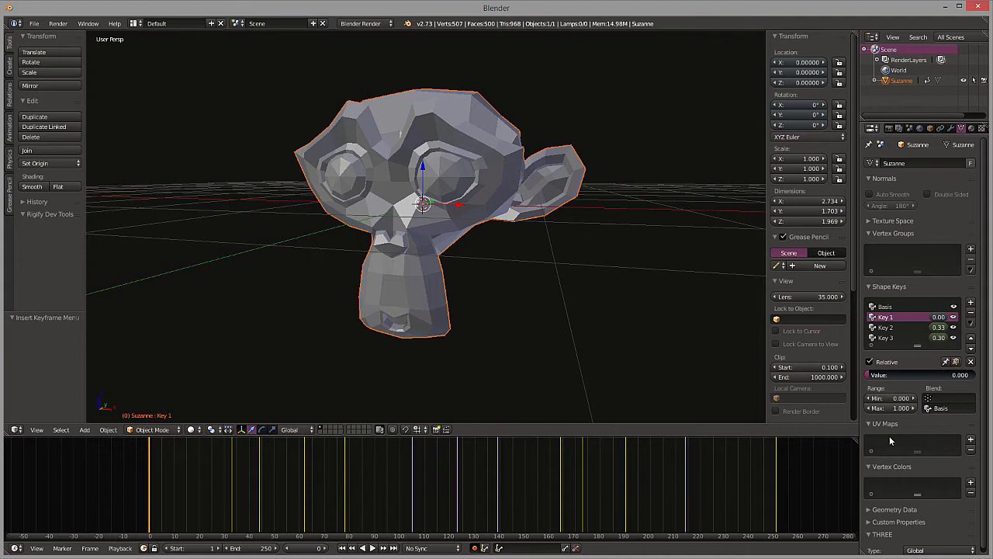
- Save the scene as my_animation.blend in the Blender Folder
click(35, 23)
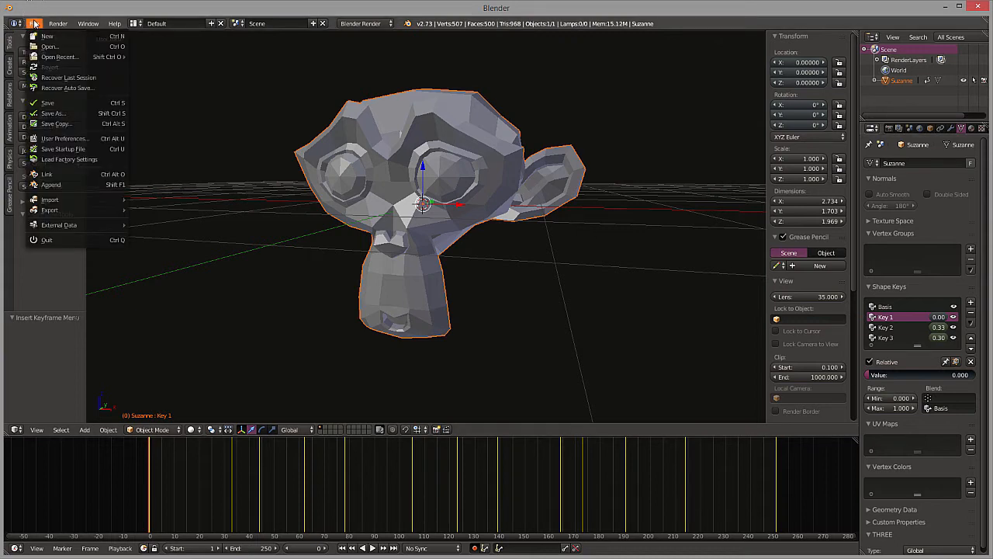
click(33, 22)
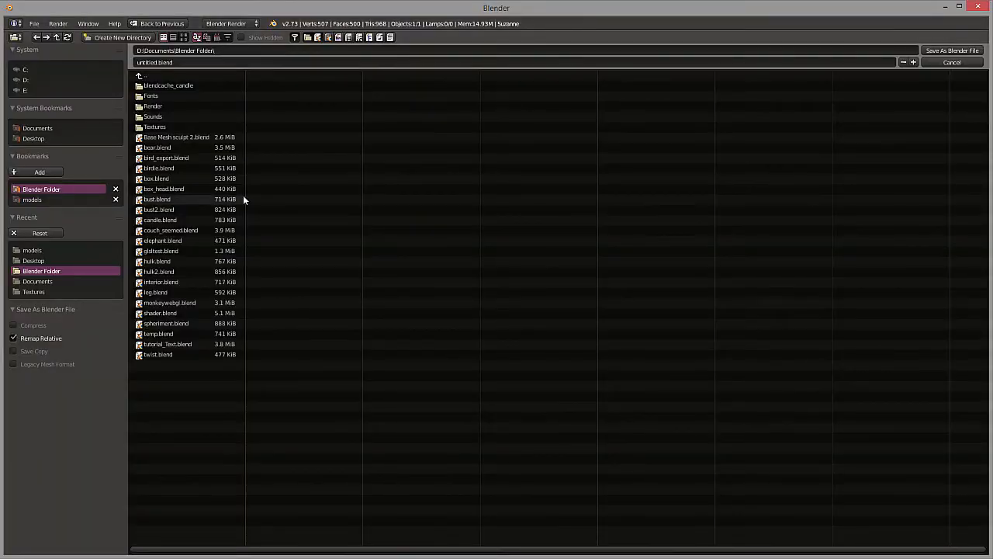
click(155, 62)
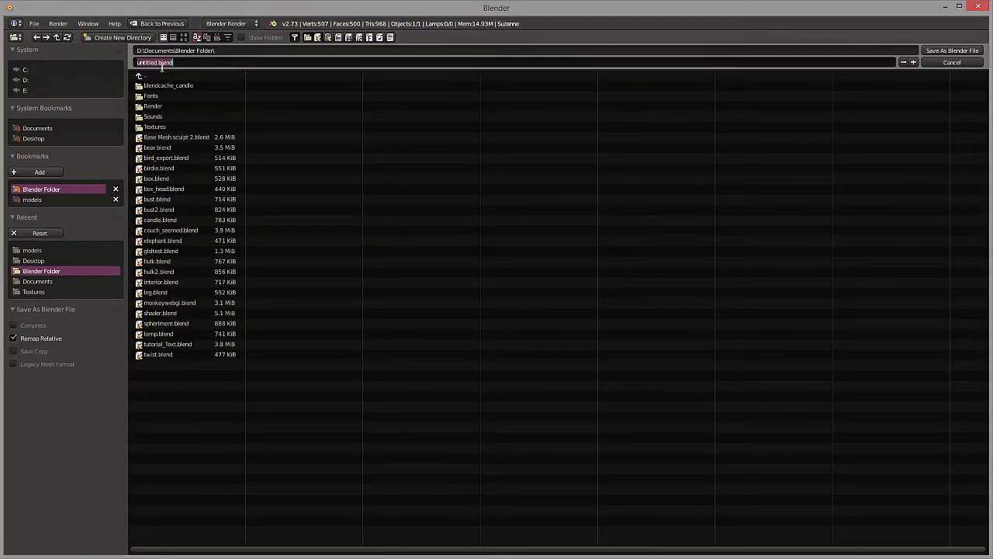
text(my_animal)
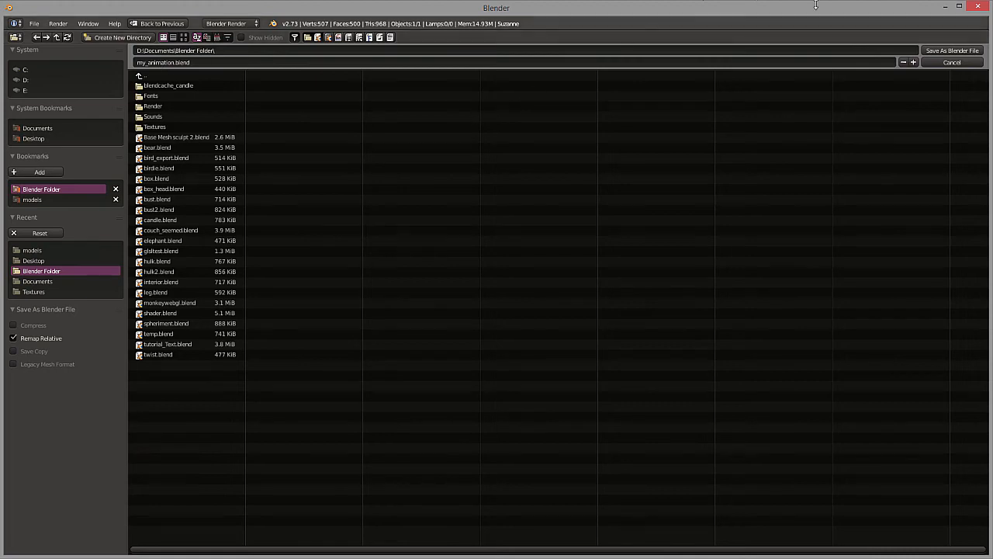
click(951, 50)
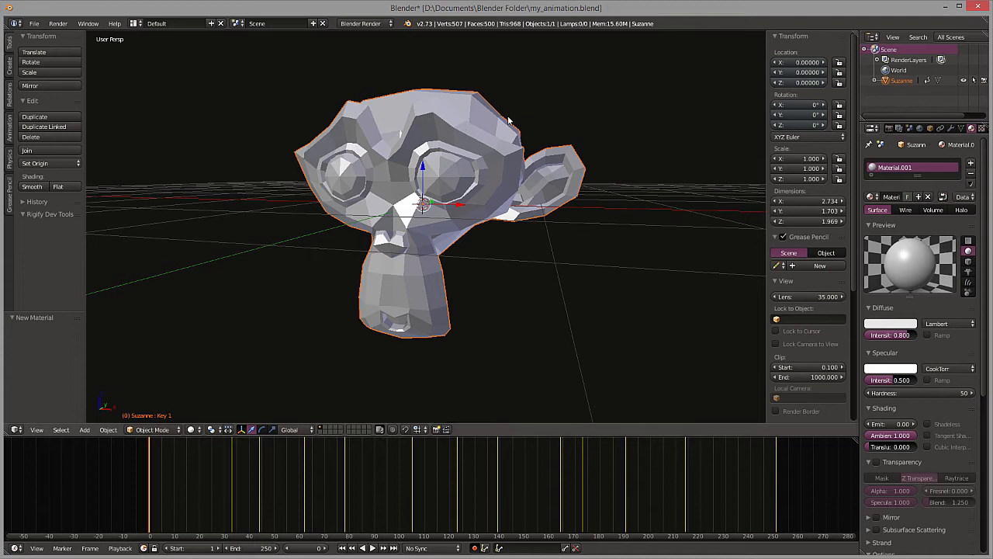
- Give Material.001 a yellow diffuse colour from the colour wheel
click(890, 323)
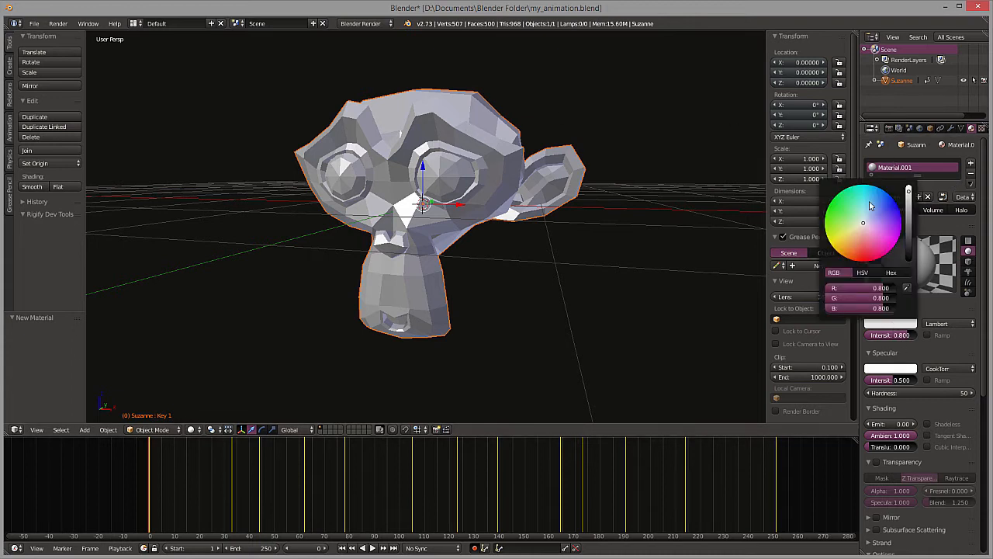
click(842, 231)
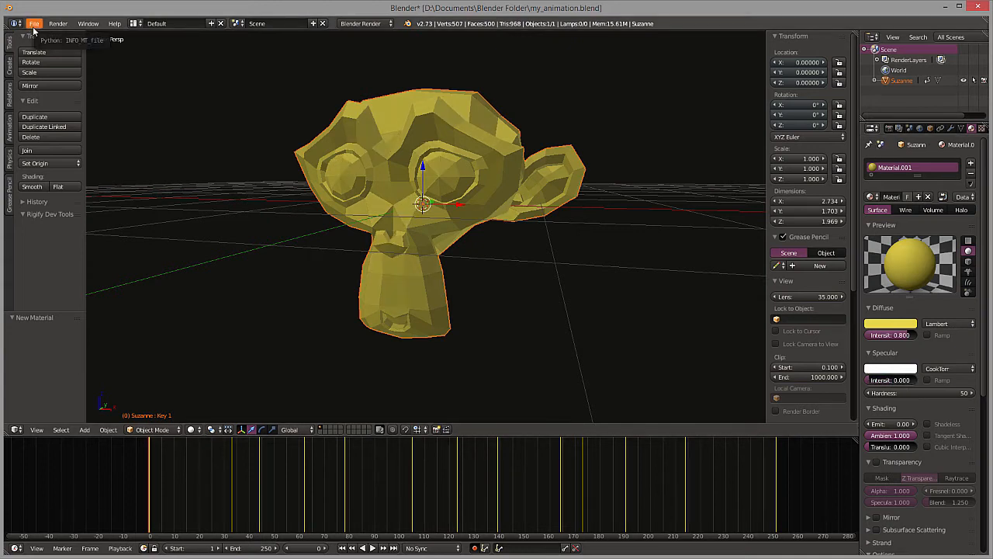
- Start exporting the scene as Three.js JSON, proposed as my_animation.json
click(34, 23)
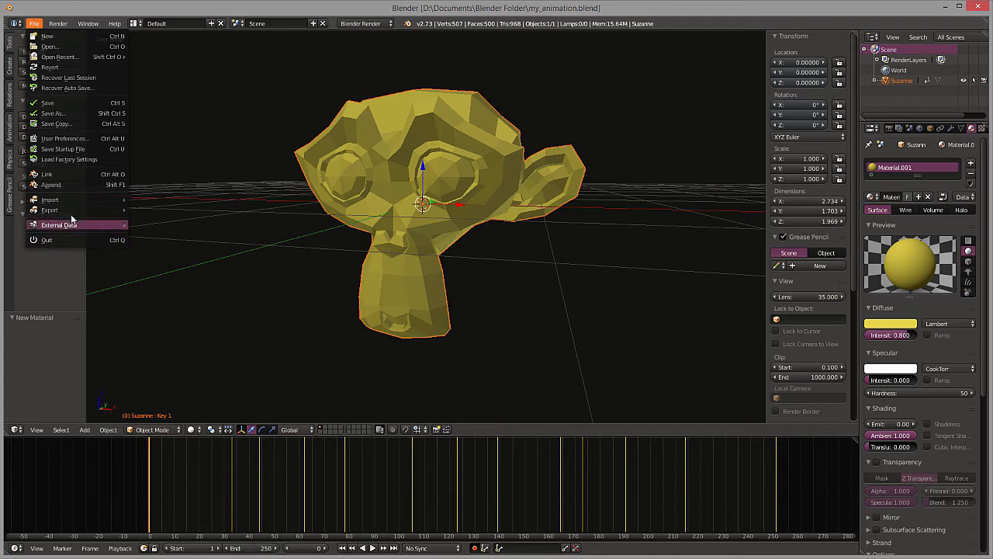
mouse_move(49, 209)
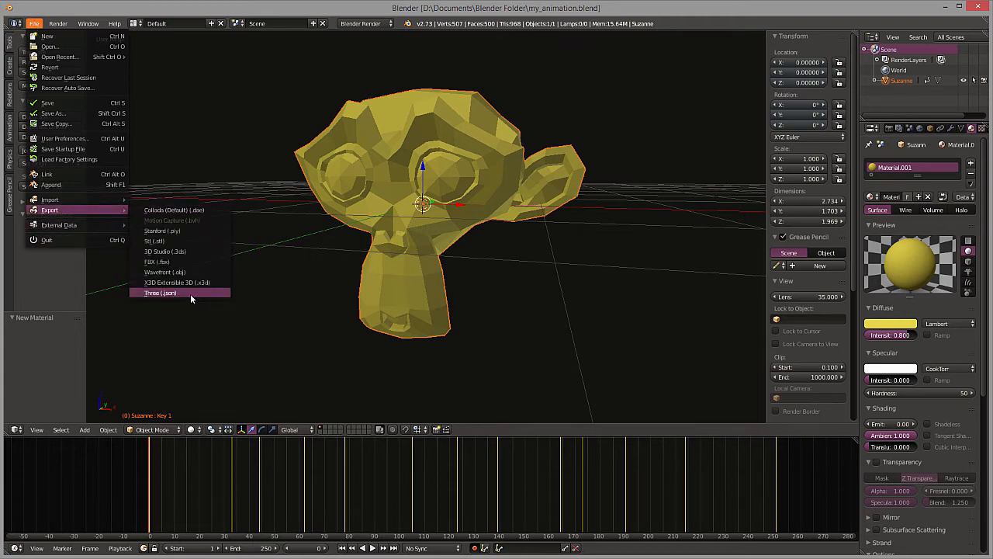
click(160, 292)
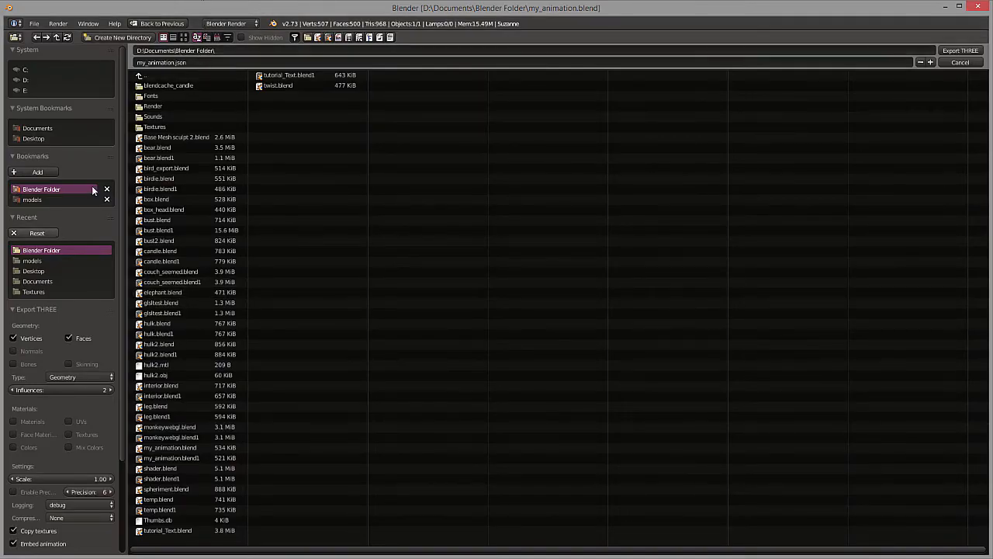
- Export box_ani.json to the models folder with morph animation included and scene data excluded
click(32, 199)
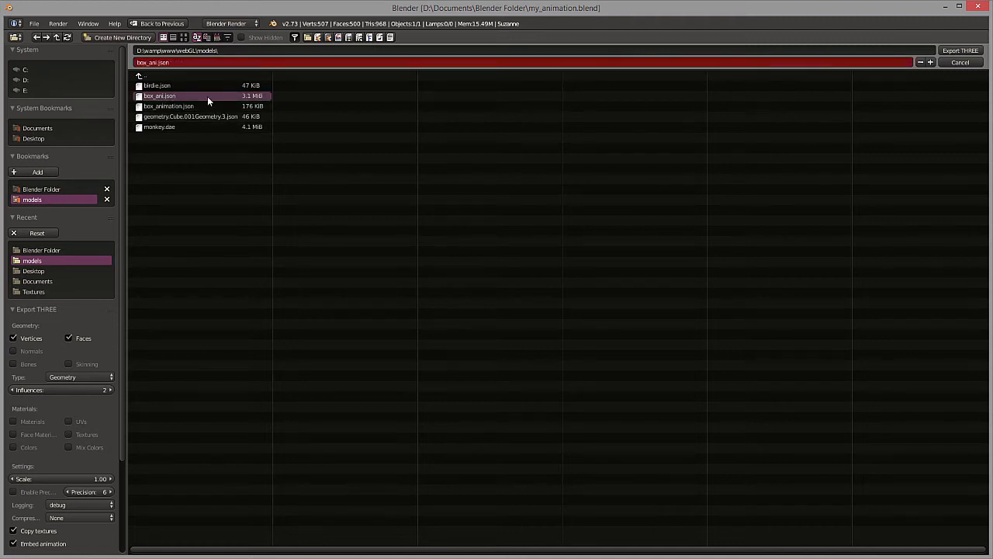
scroll(down, 3)
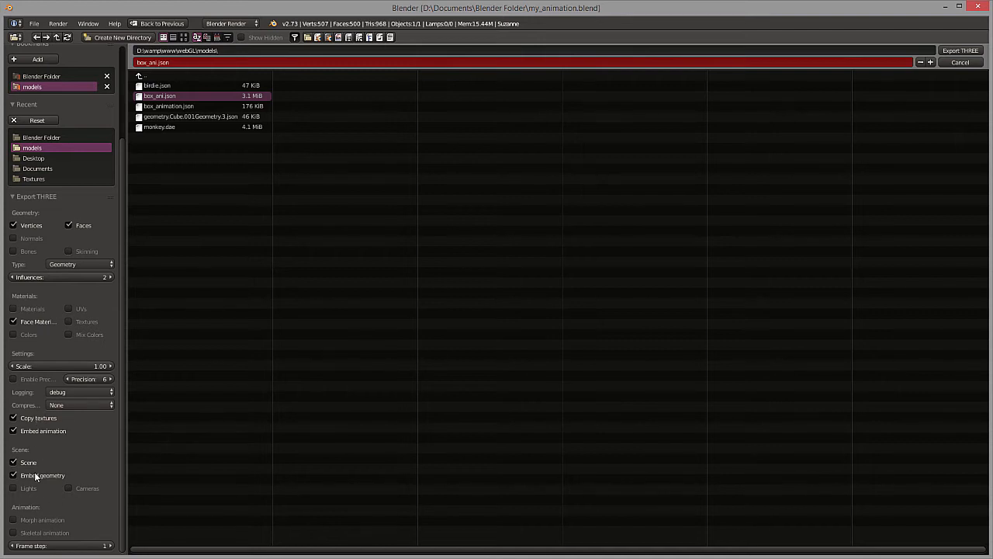
click(13, 462)
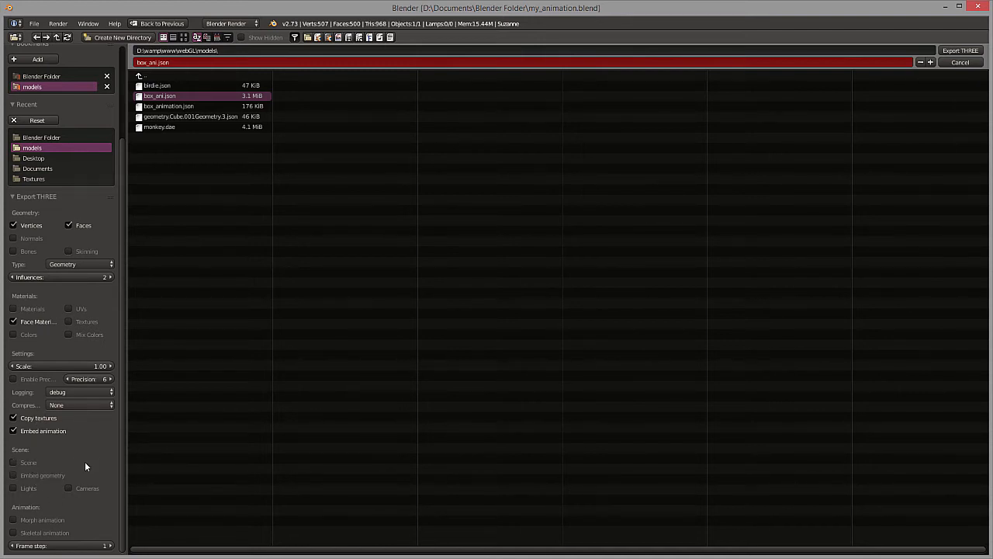
click(13, 520)
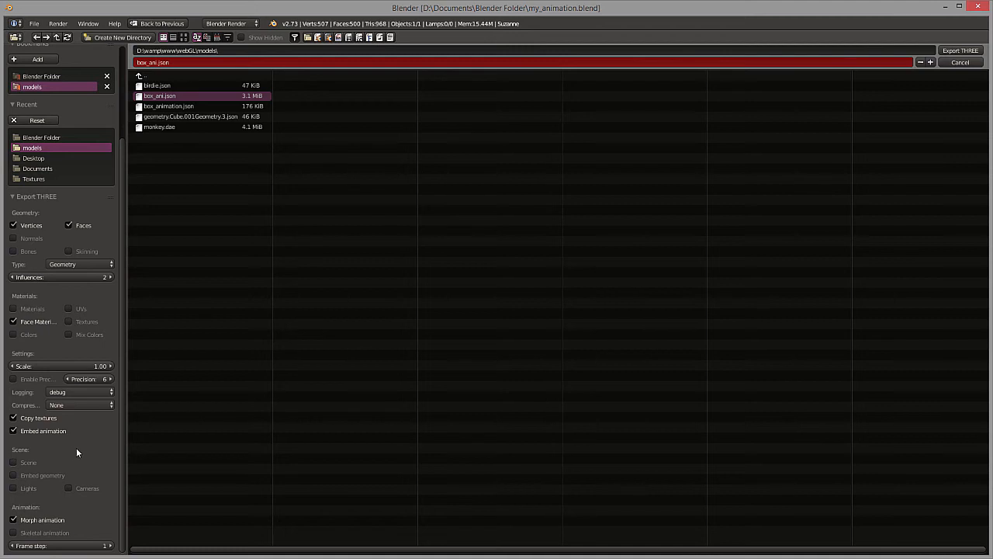
scroll(down, 3)
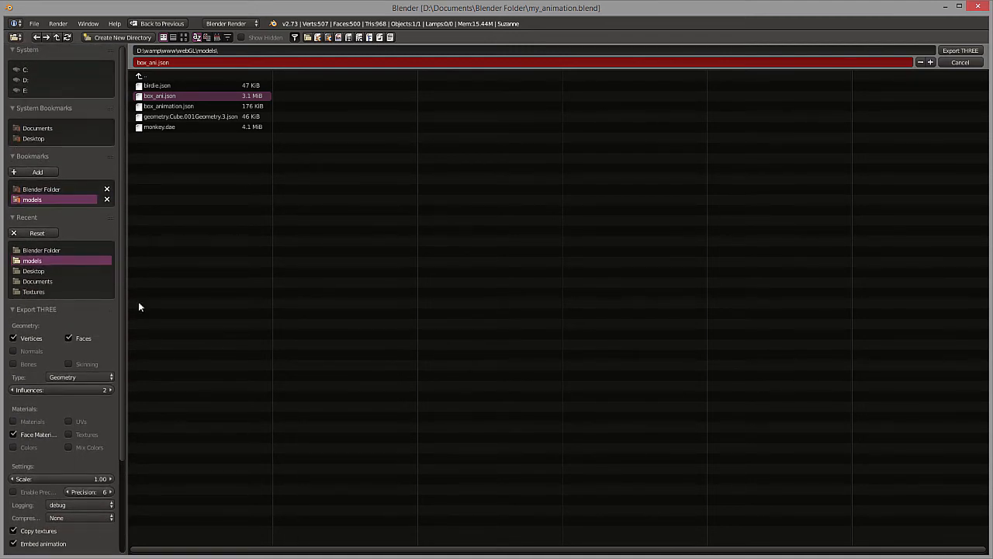
mouse_move(162, 172)
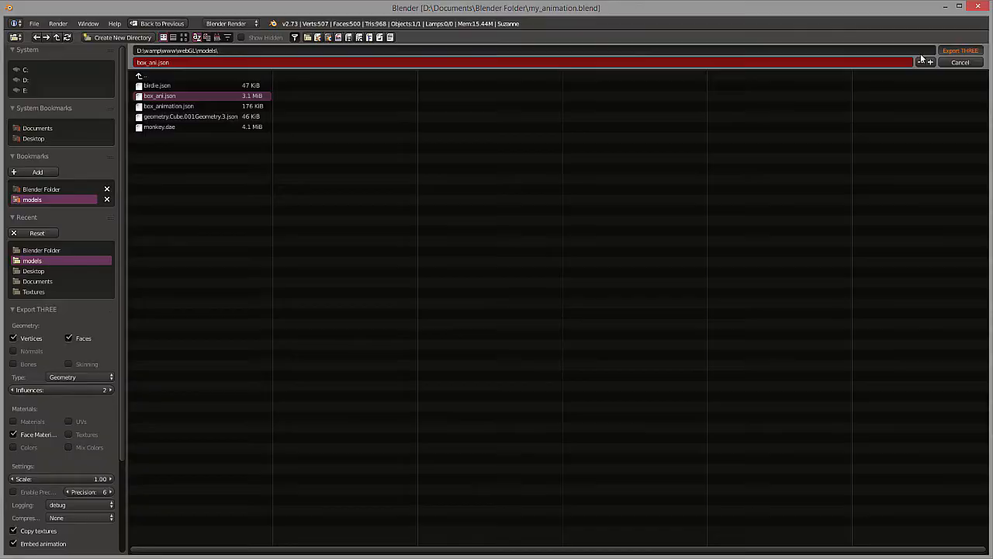
click(960, 50)
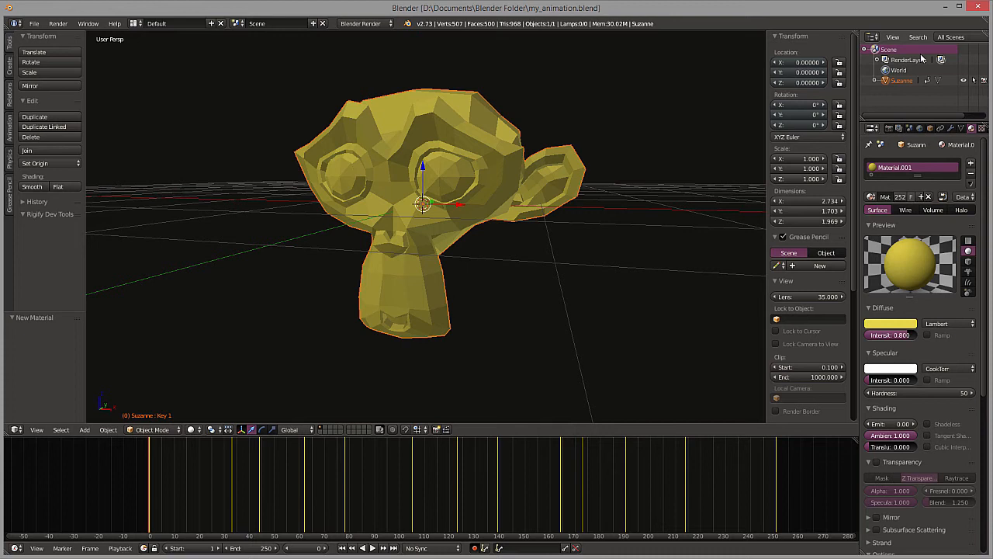
mouse_move(177, 165)
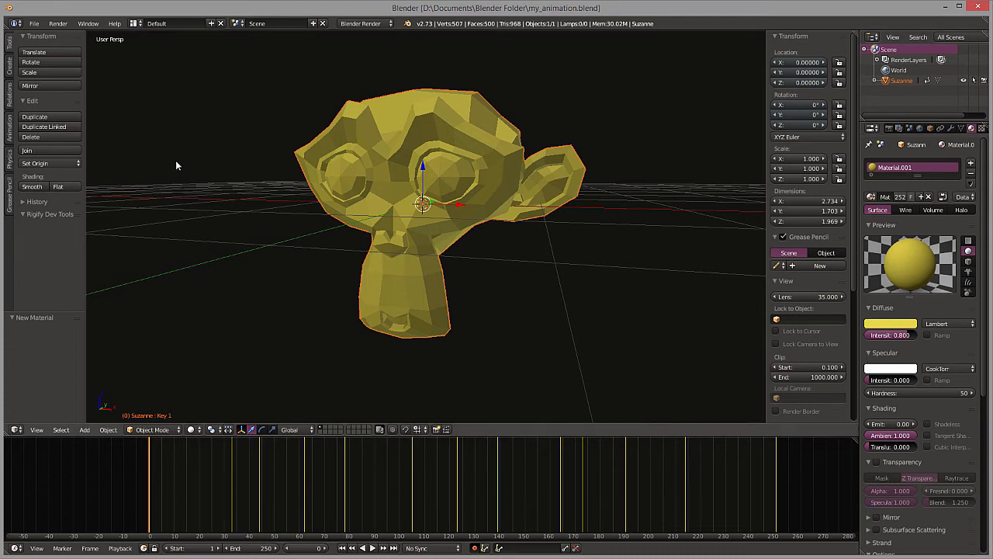
mouse_move(44, 20)
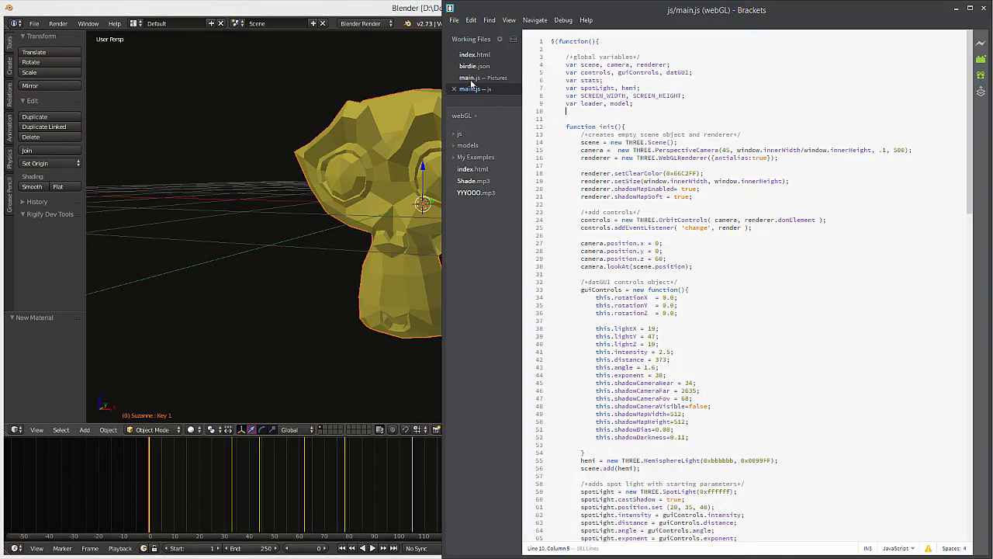
- Open box_ani.json from the project's models folder in the Brackets editor
click(454, 19)
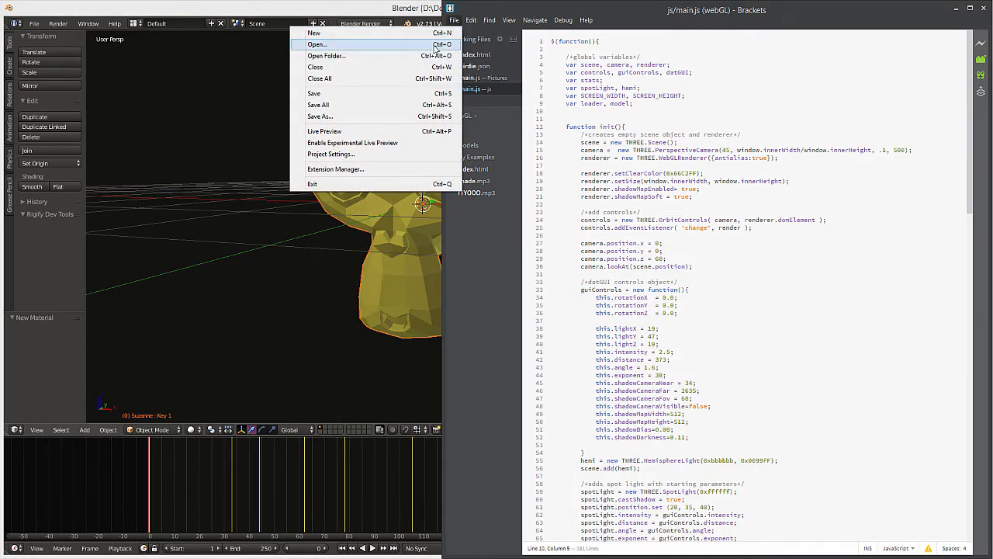
click(317, 44)
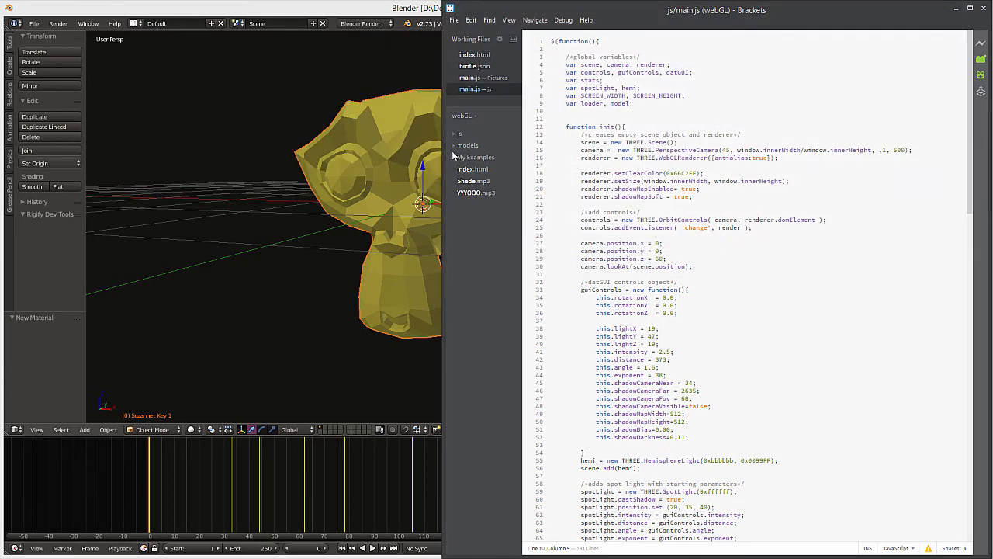
click(468, 145)
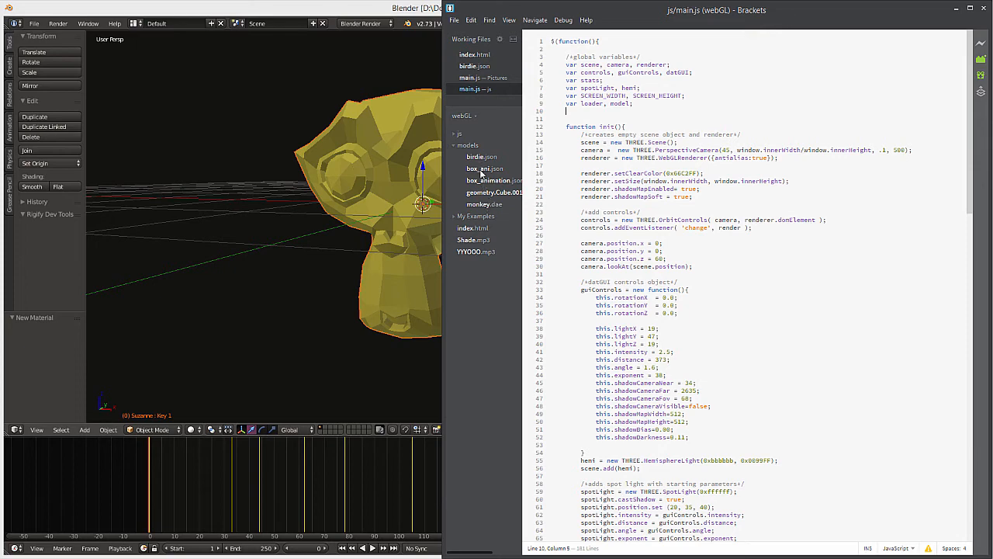
click(484, 168)
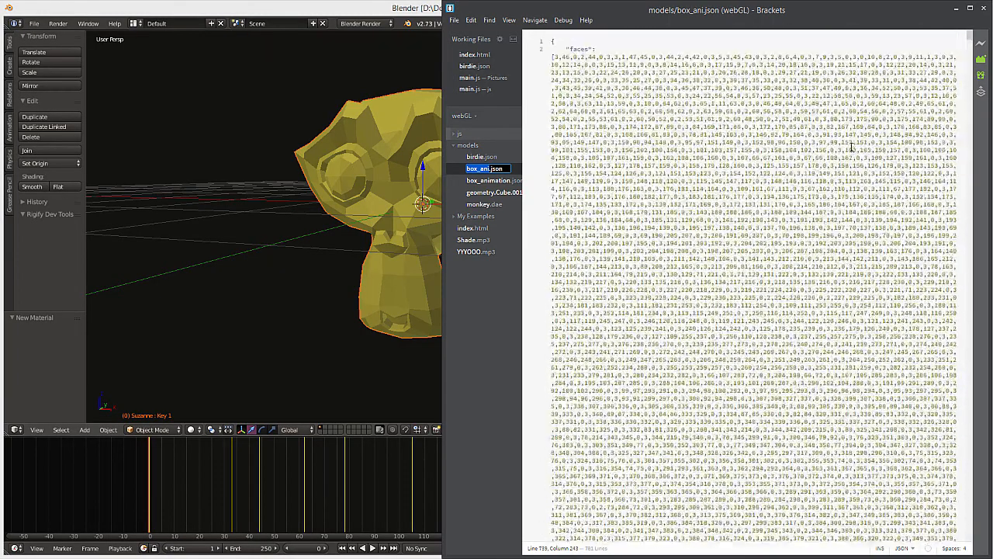
- Inspect the morph target names animation_000001 and animation_000002 in box_ani.json
scroll(down, 3)
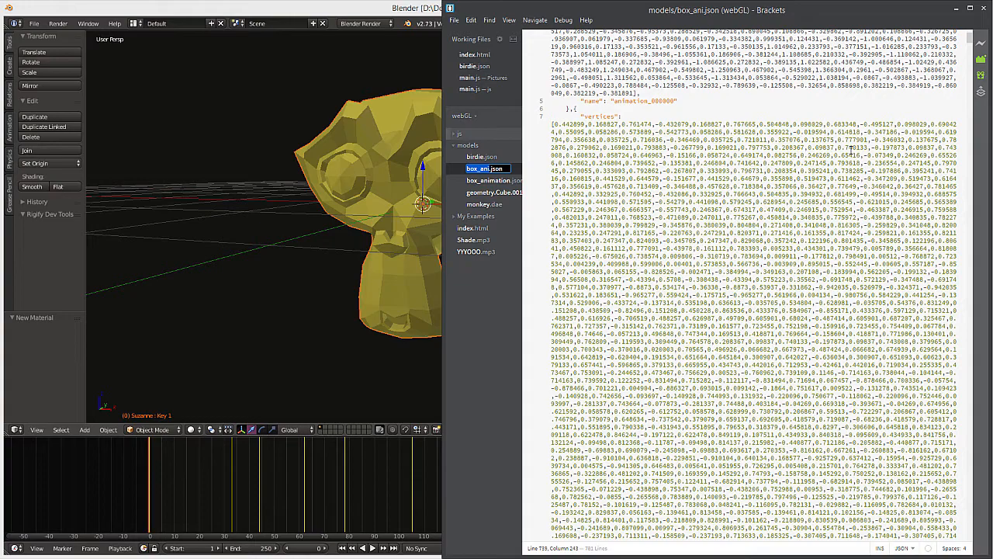
scroll(down, 3)
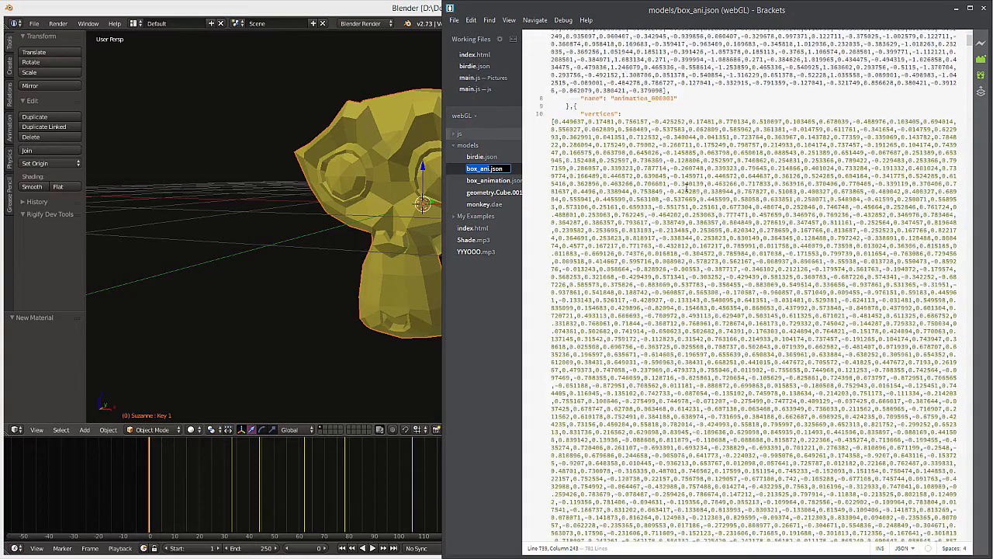
double_click(640, 99)
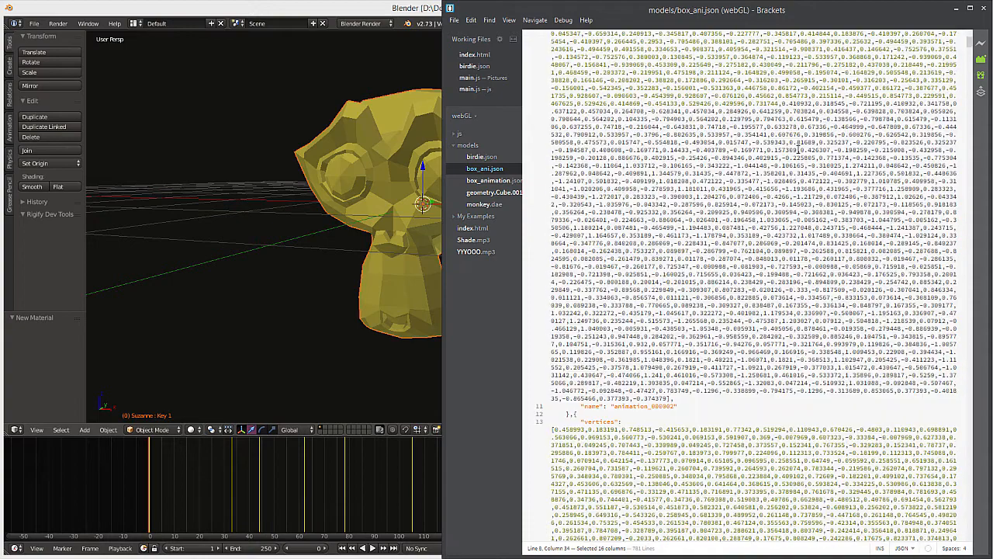
click(621, 405)
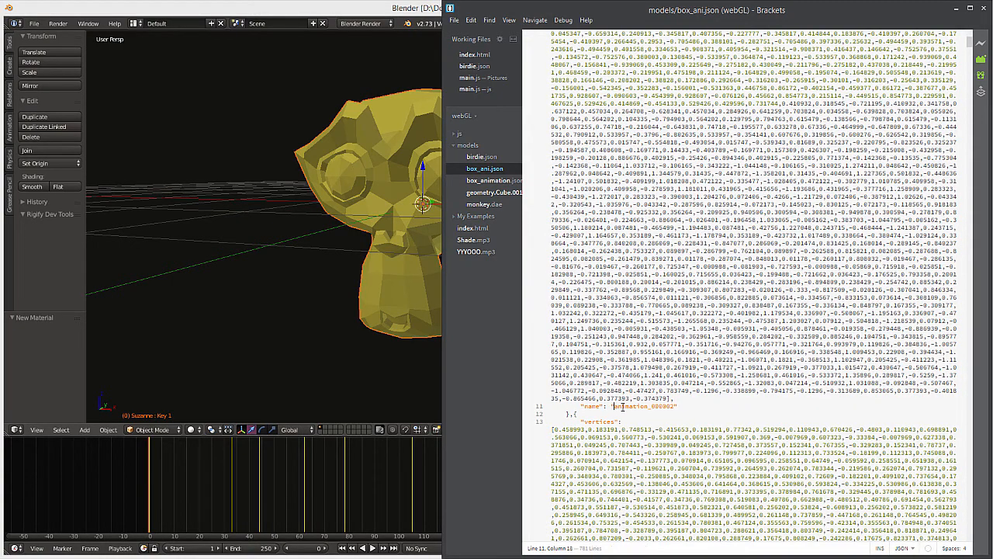
double_click(642, 406)
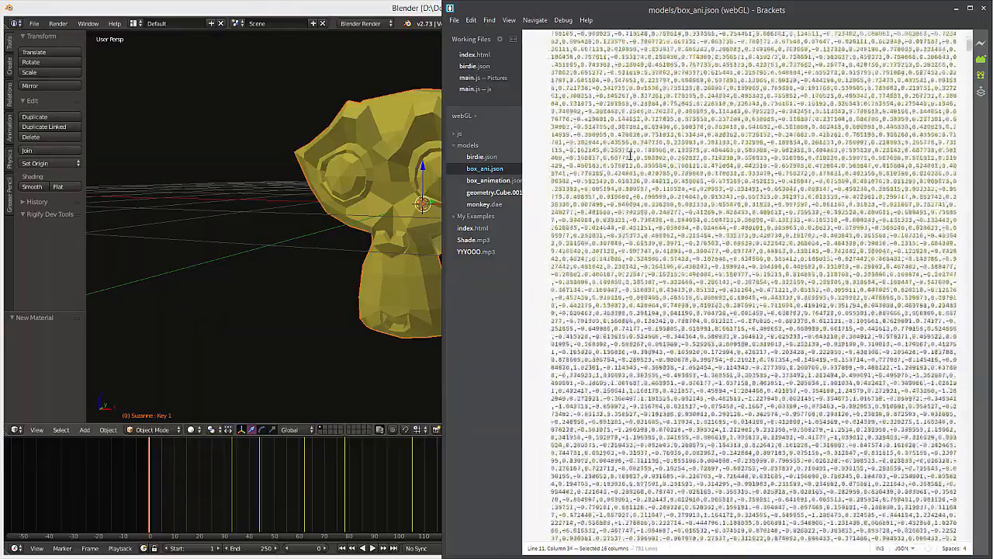
- Review the metadata at the bottom of box_ani.json and return to main.js
scroll(down, 3)
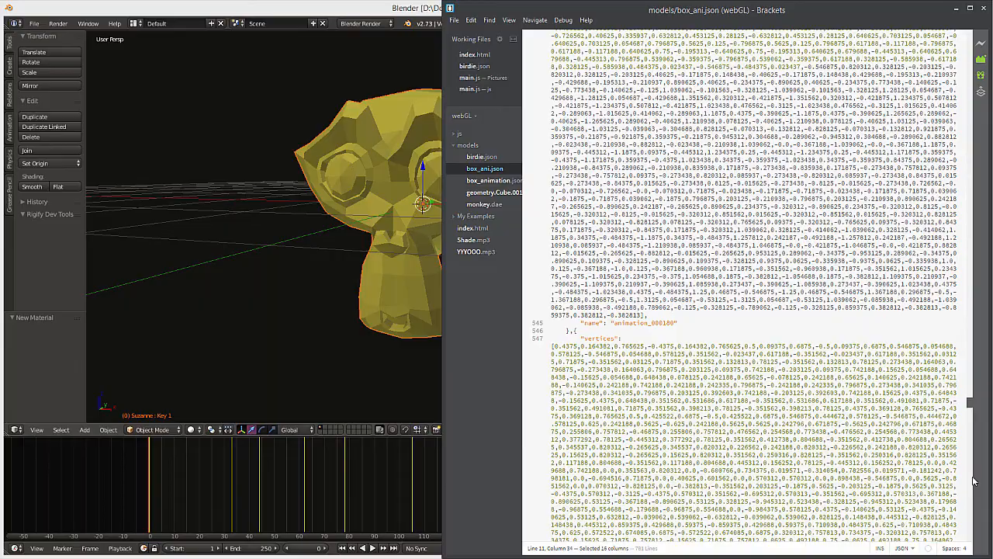
scroll(down, 3)
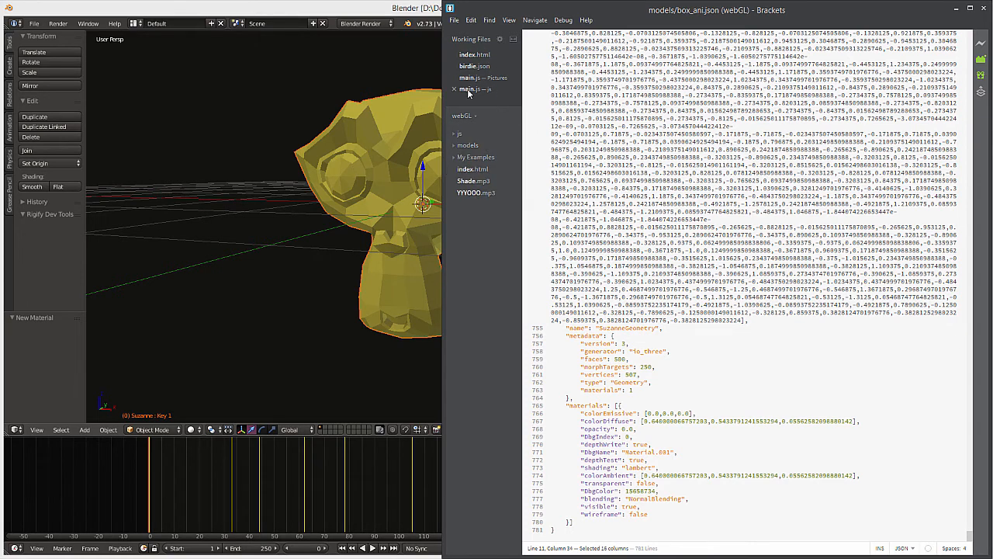
click(468, 88)
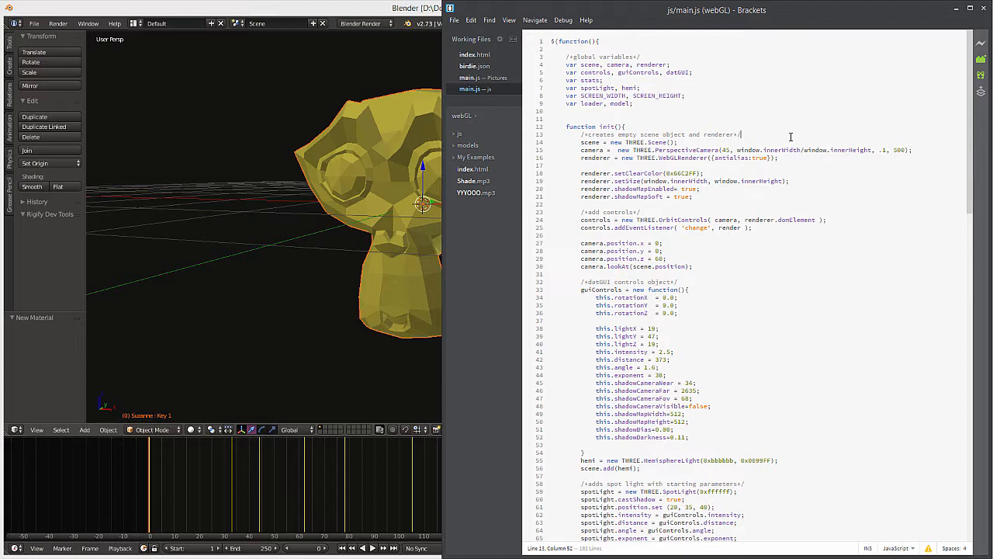
scroll(down, 3)
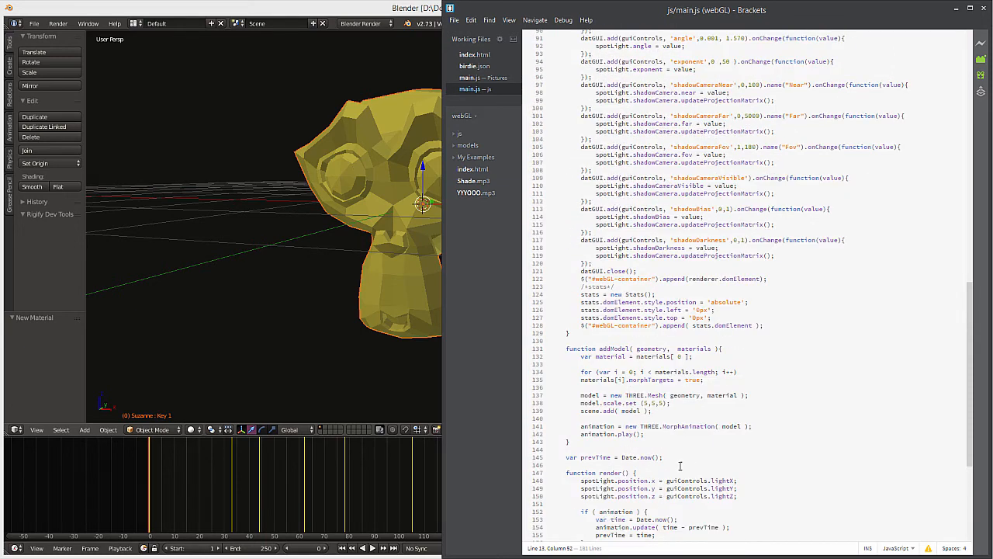
mouse_move(699, 401)
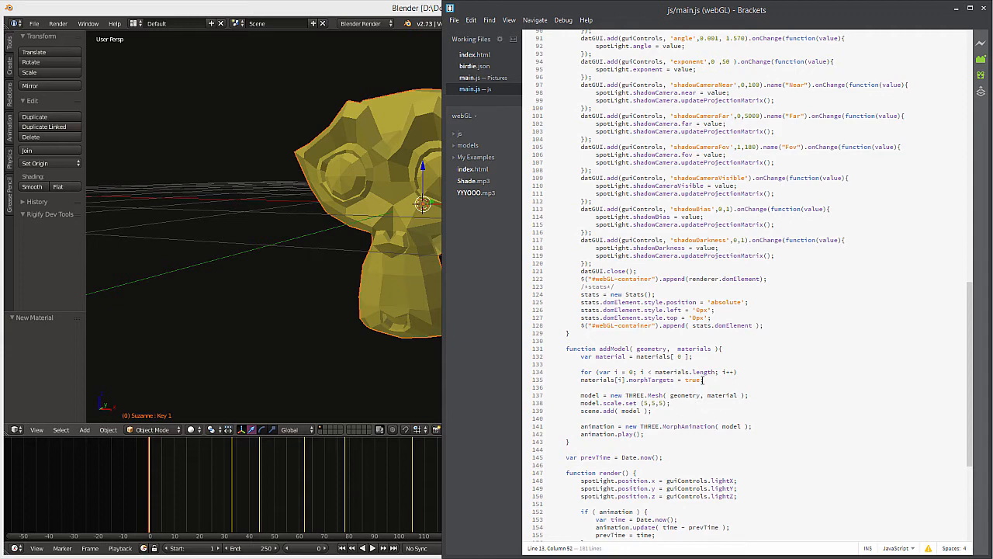
scroll(down, 3)
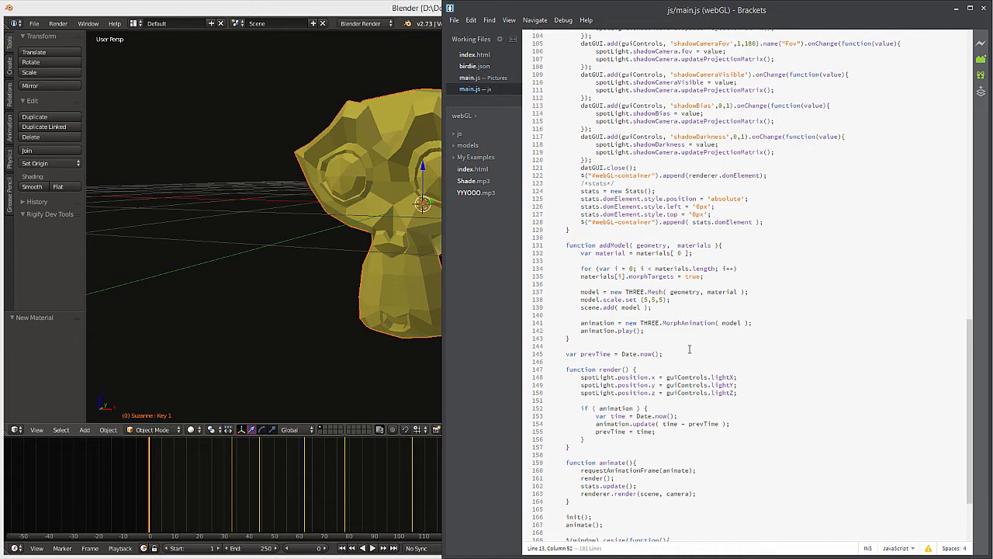
double_click(597, 322)
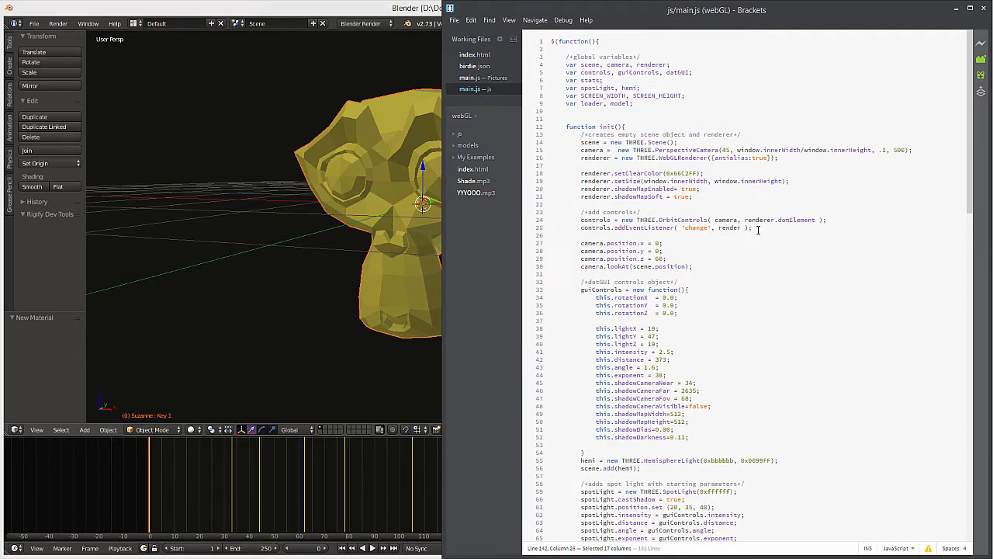
scroll(down, 3)
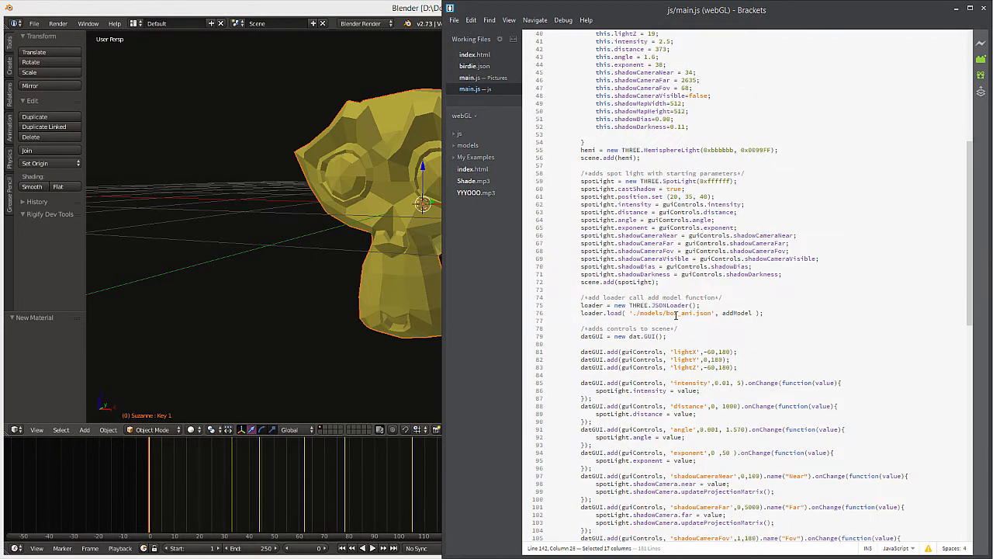
double_click(736, 313)
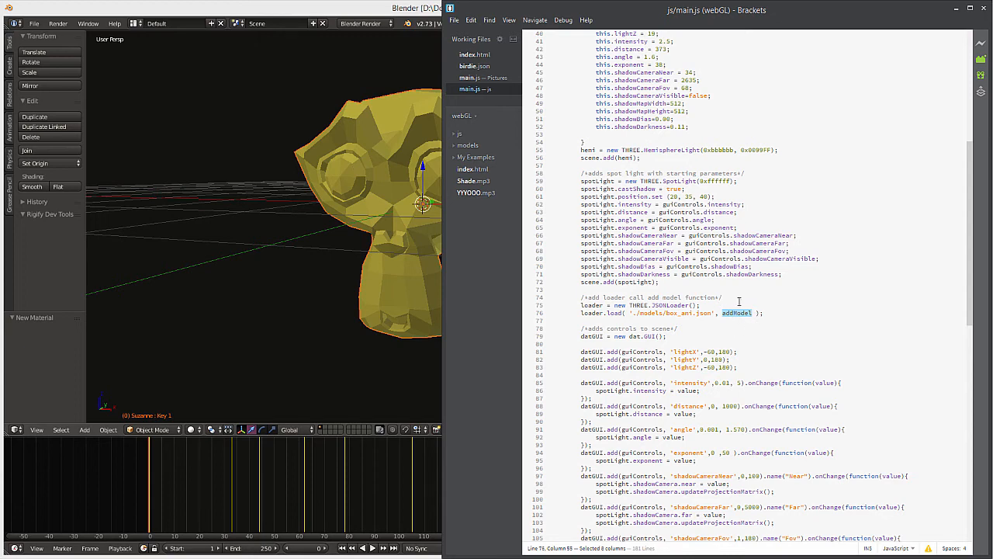
scroll(down, 3)
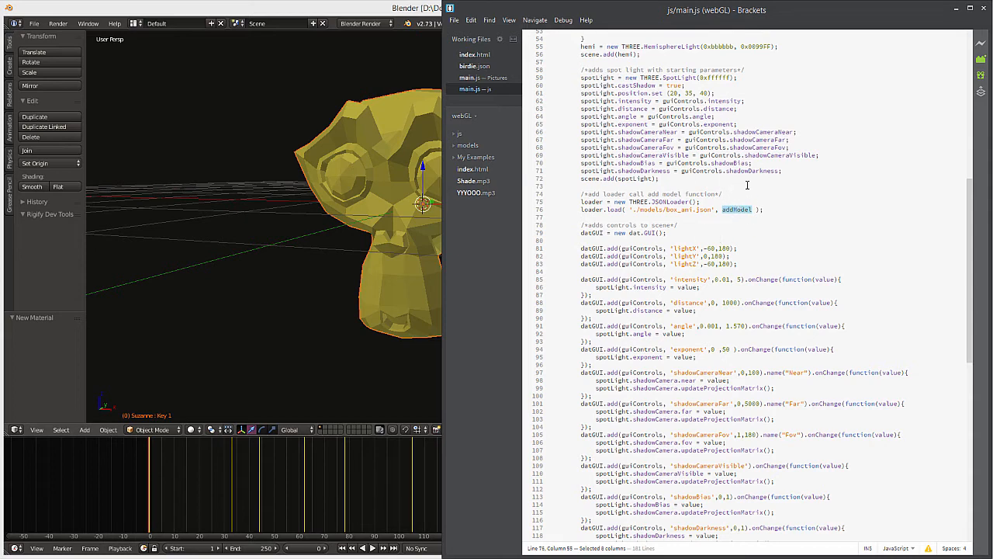
scroll(down, 3)
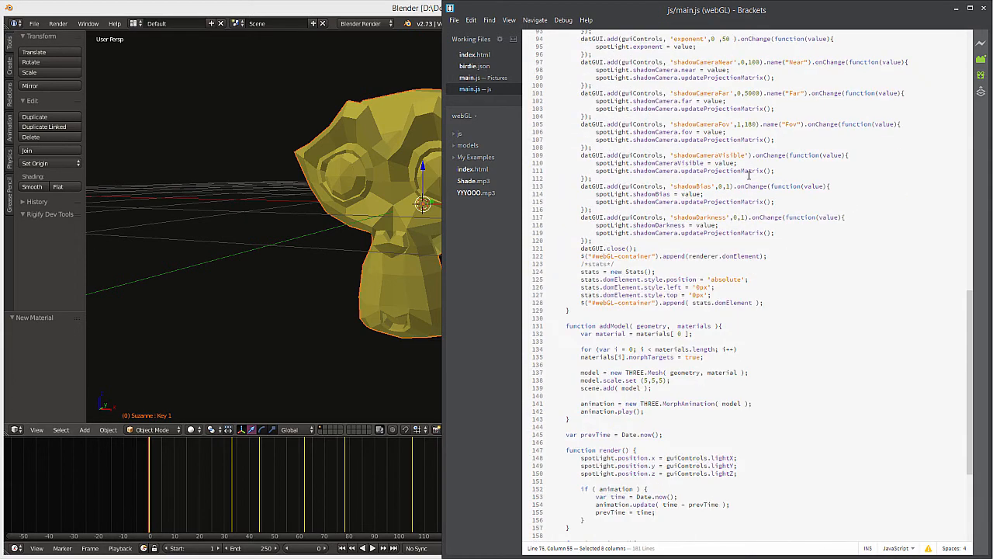
scroll(down, 3)
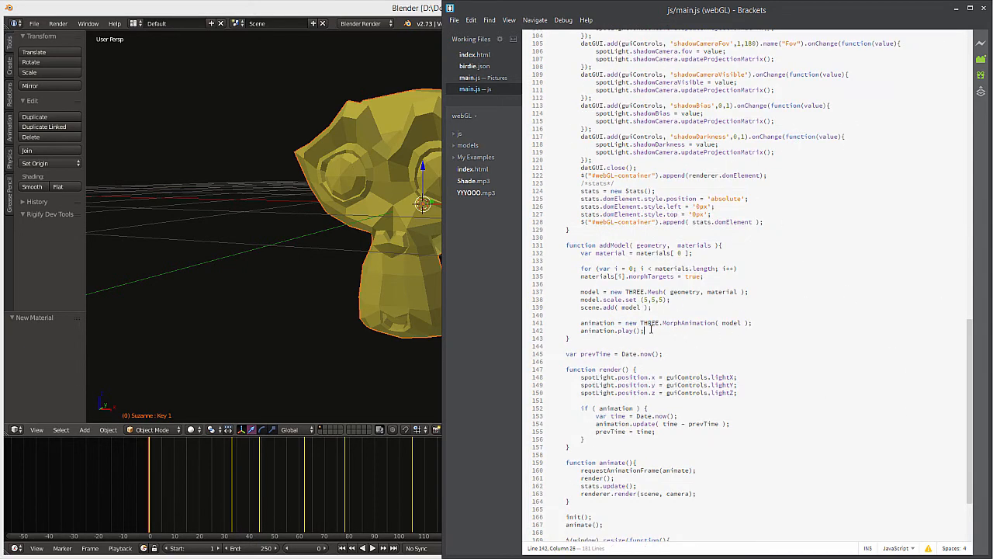
scroll(down, 3)
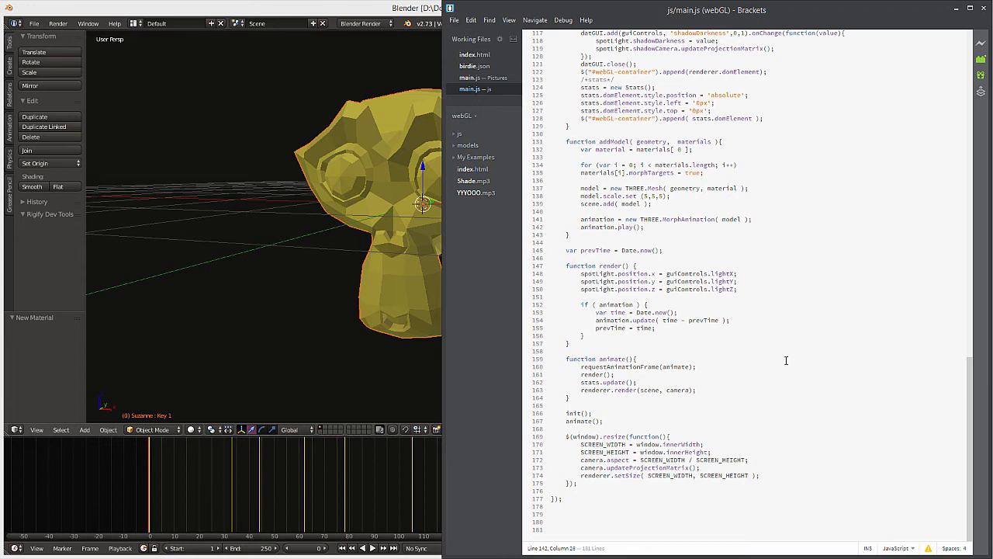
mouse_move(293, 275)
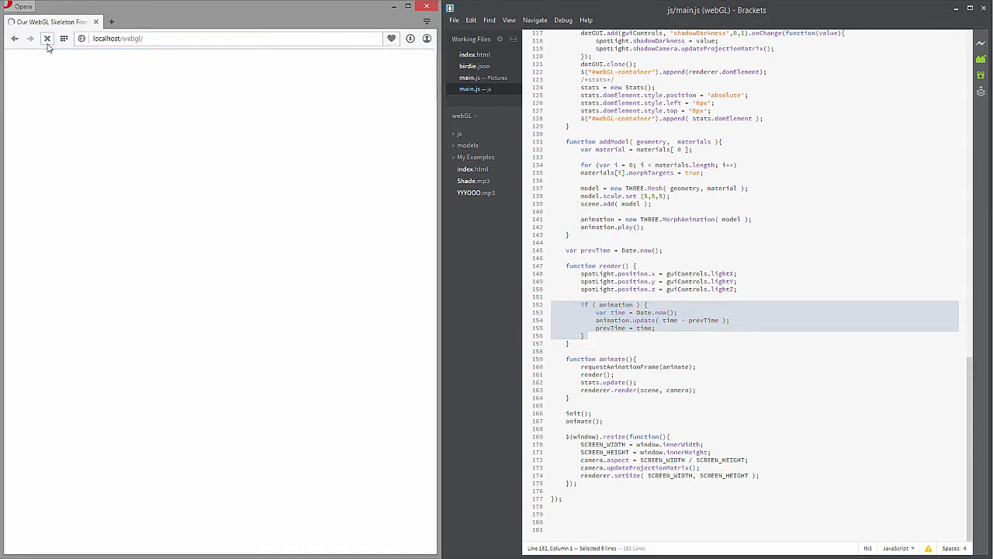
- Reload localhost/webgl/ so the yellow Suzanne model renders on the blue background
click(47, 38)
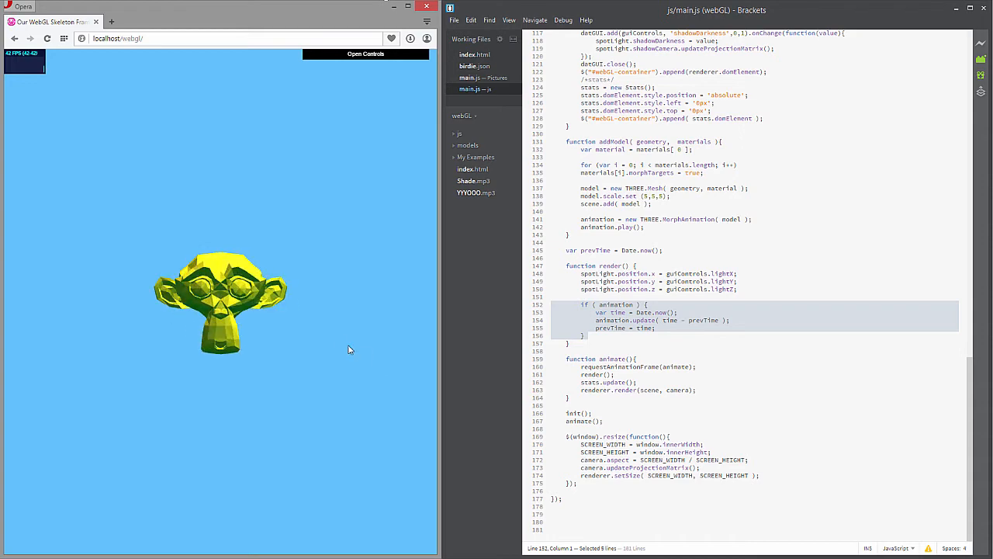